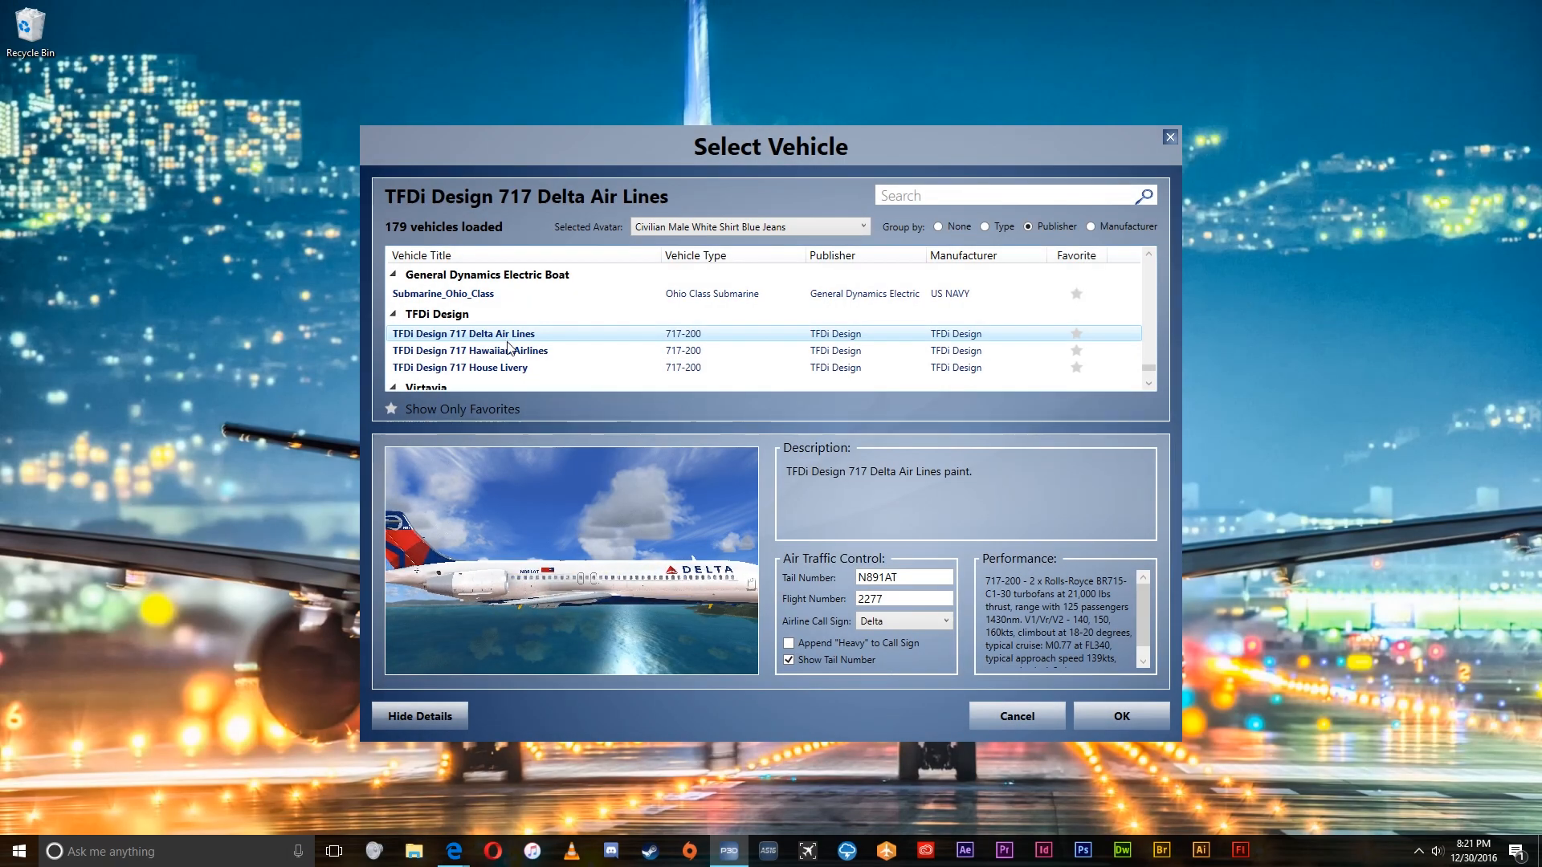
Preview the Hawaiian and House 717 liveries and select the Texture.Hawaiian folder in the download.
{"action": "left_click", "coordinate": [470, 350]}
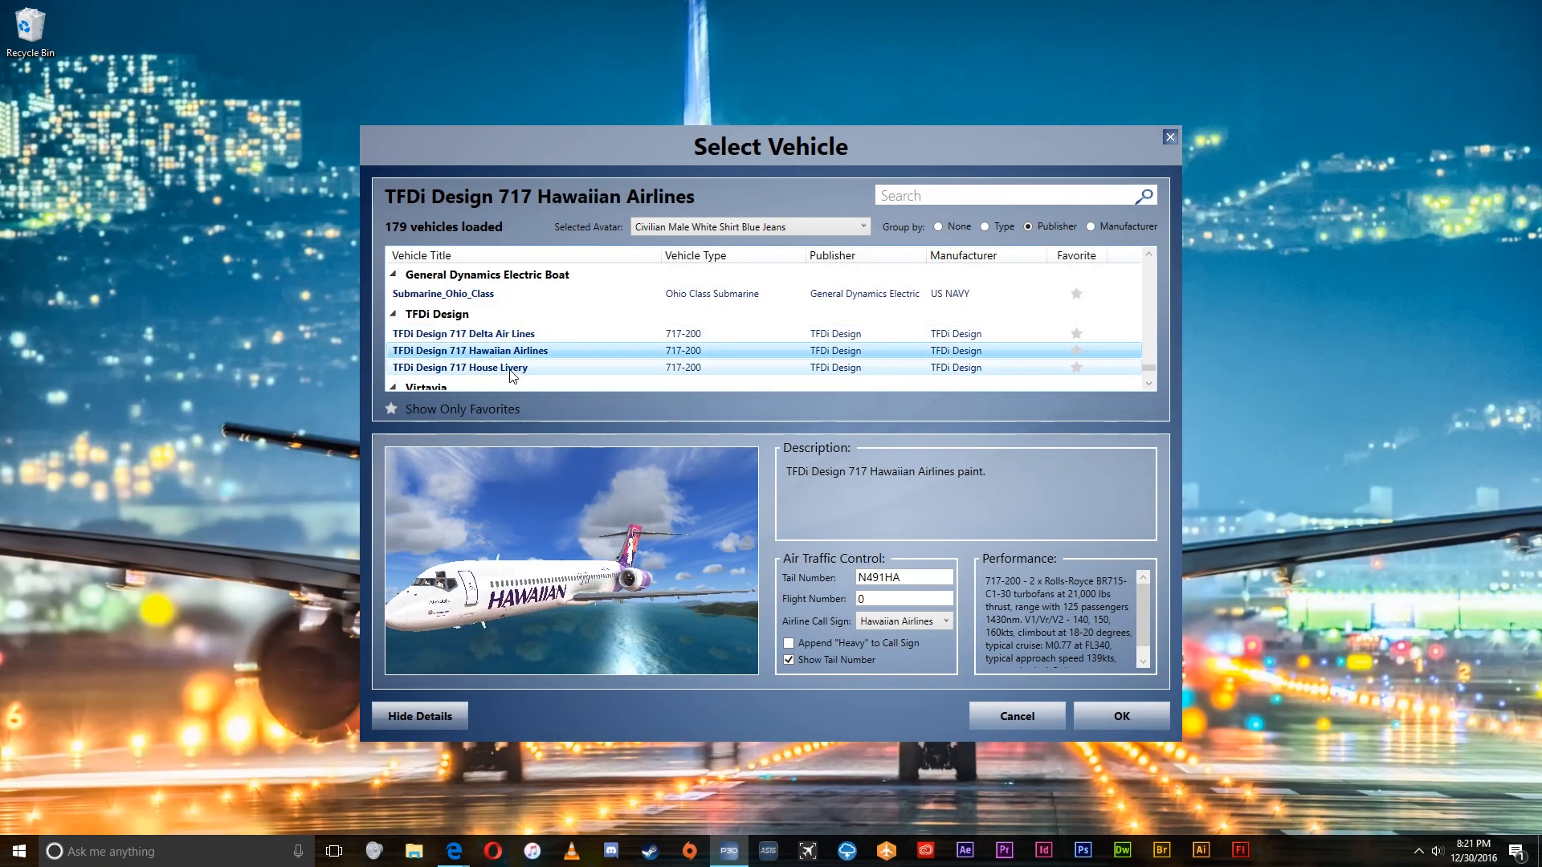
{"action": "left_click", "coordinate": [458, 367]}
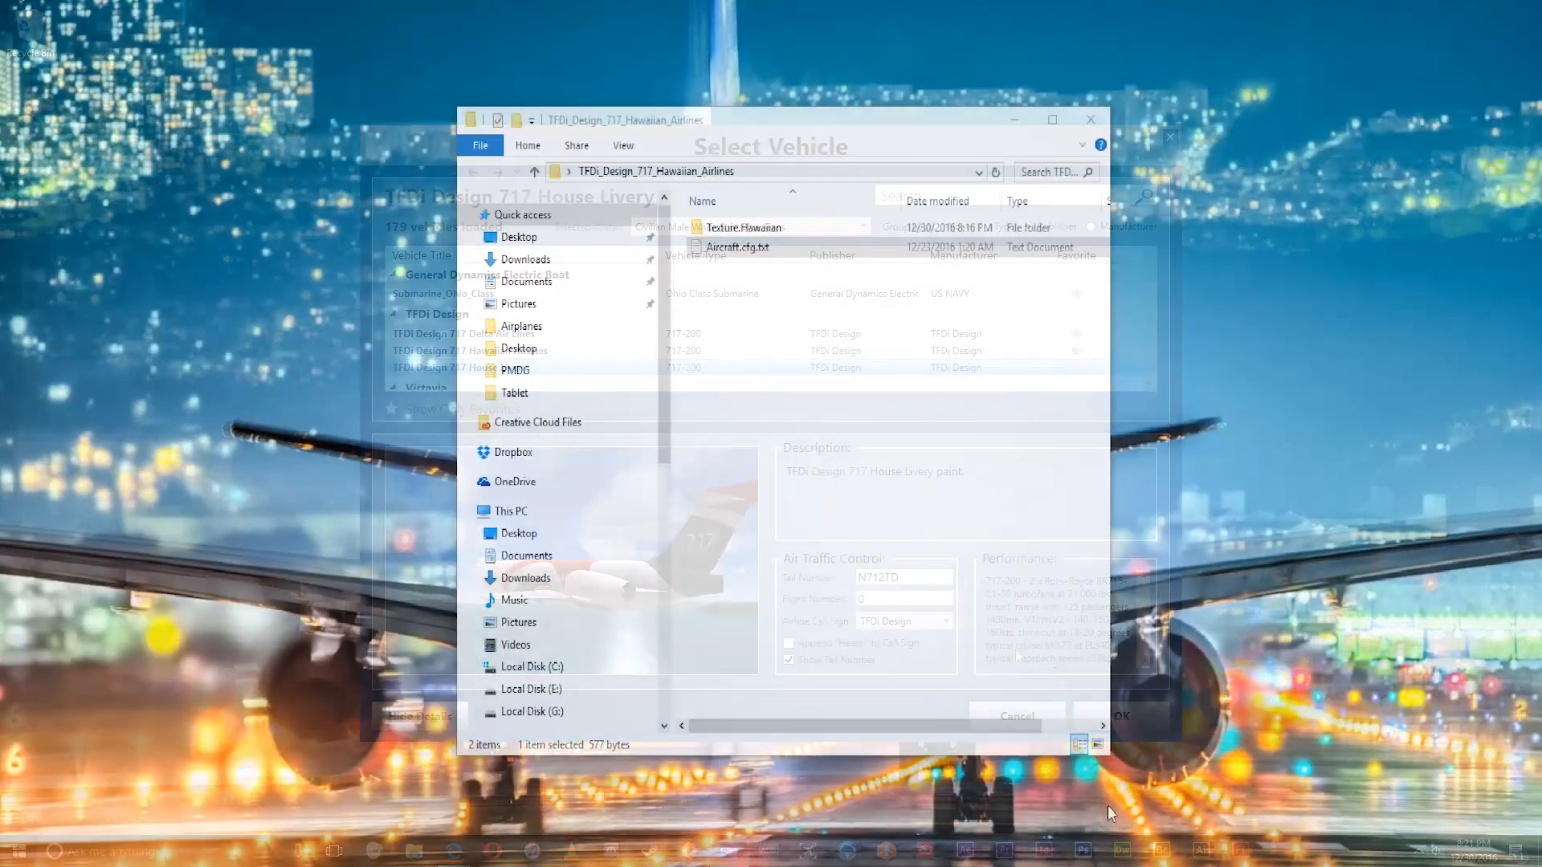
{"action": "left_click", "coordinate": [1016, 715]}
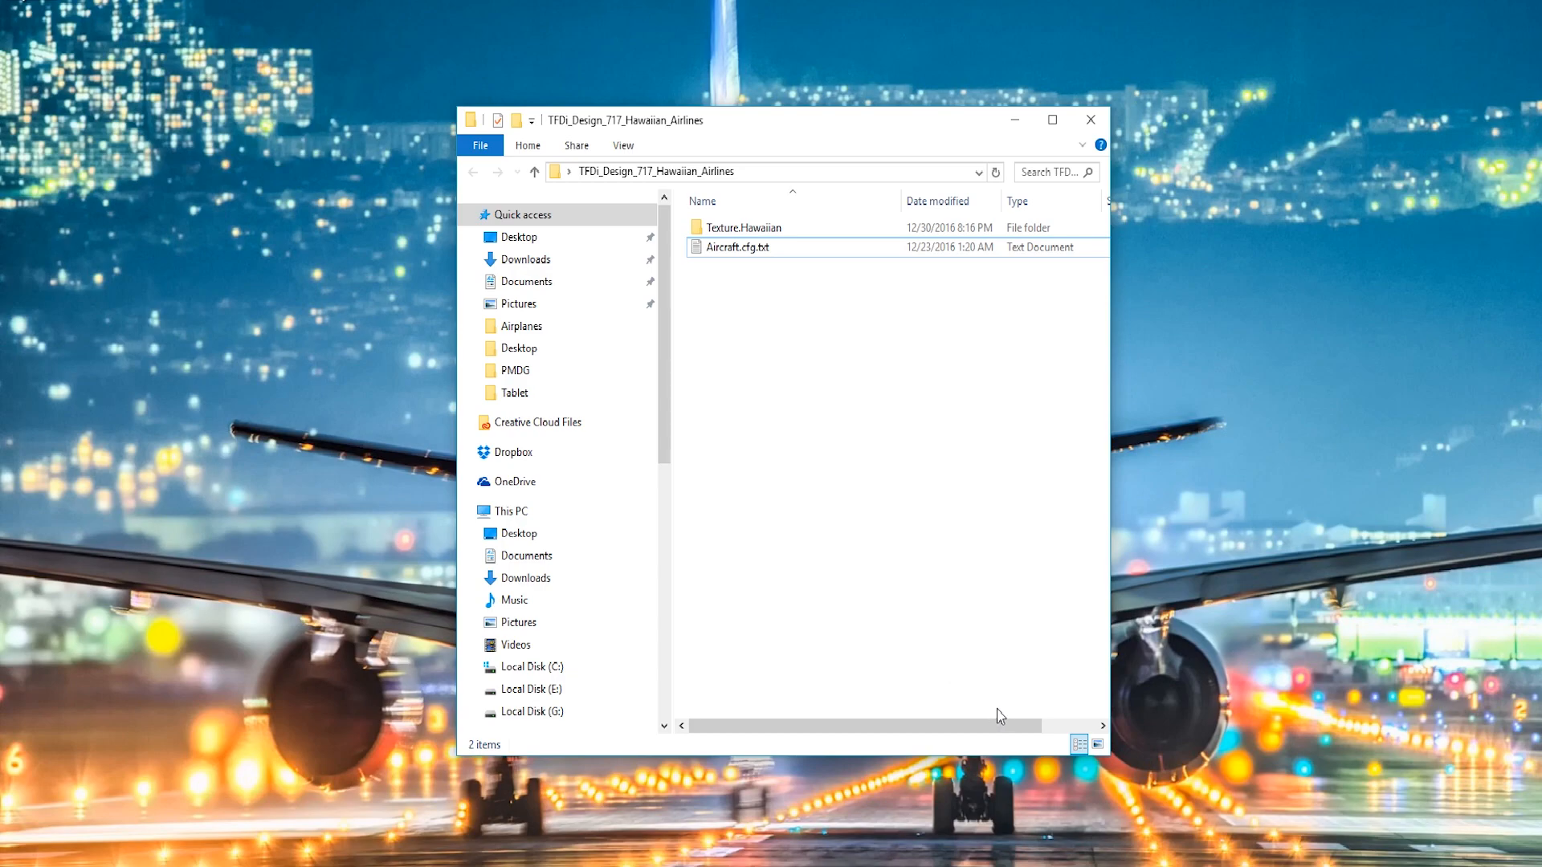
{"action": "mouse_move", "coordinate": [706, 127]}
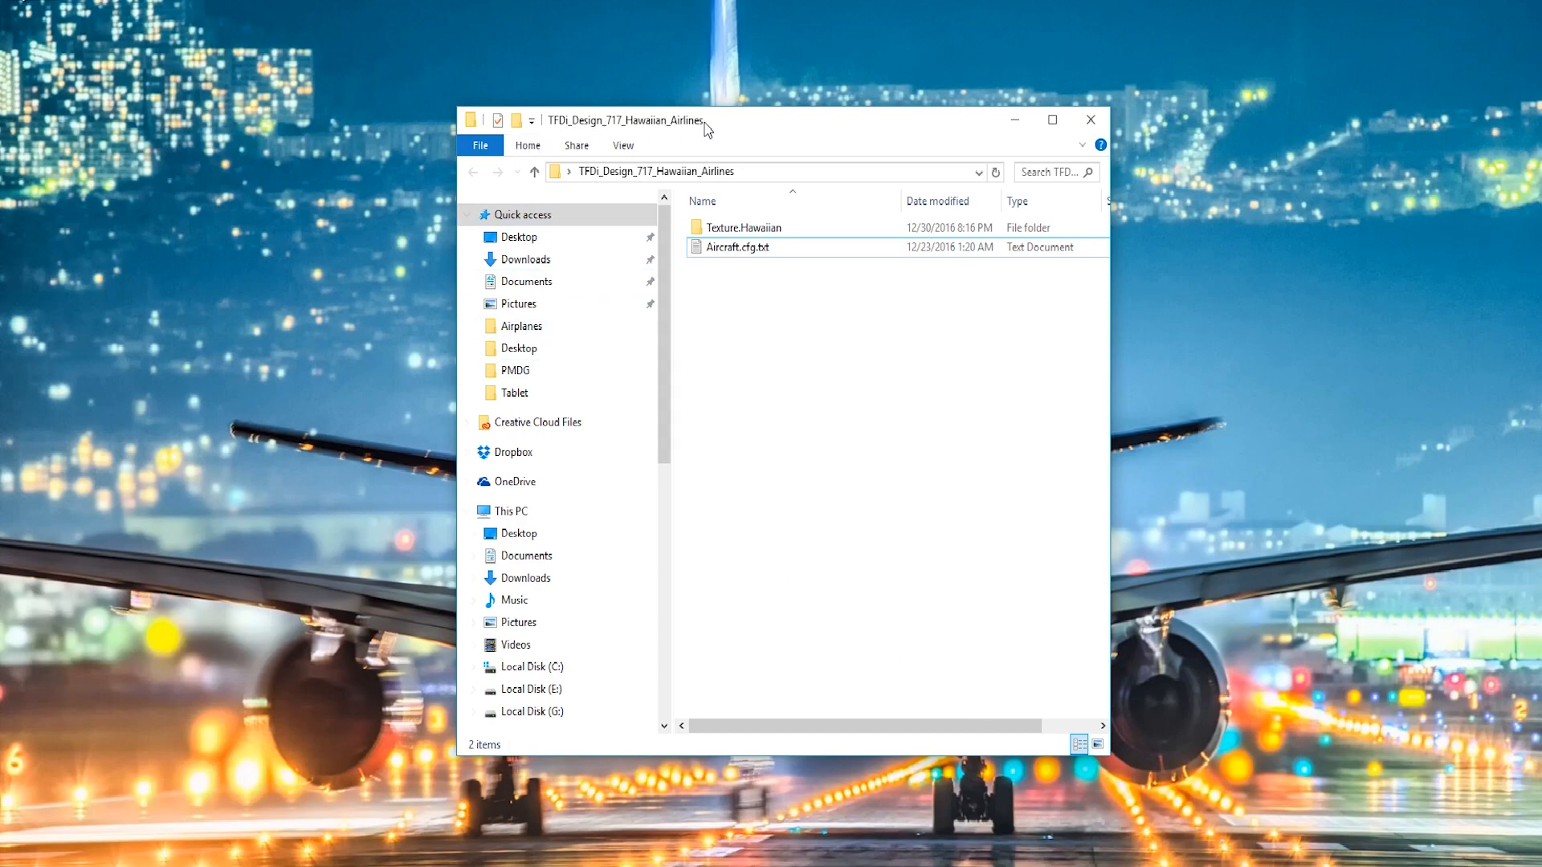
{"action": "left_click", "coordinate": [746, 228]}
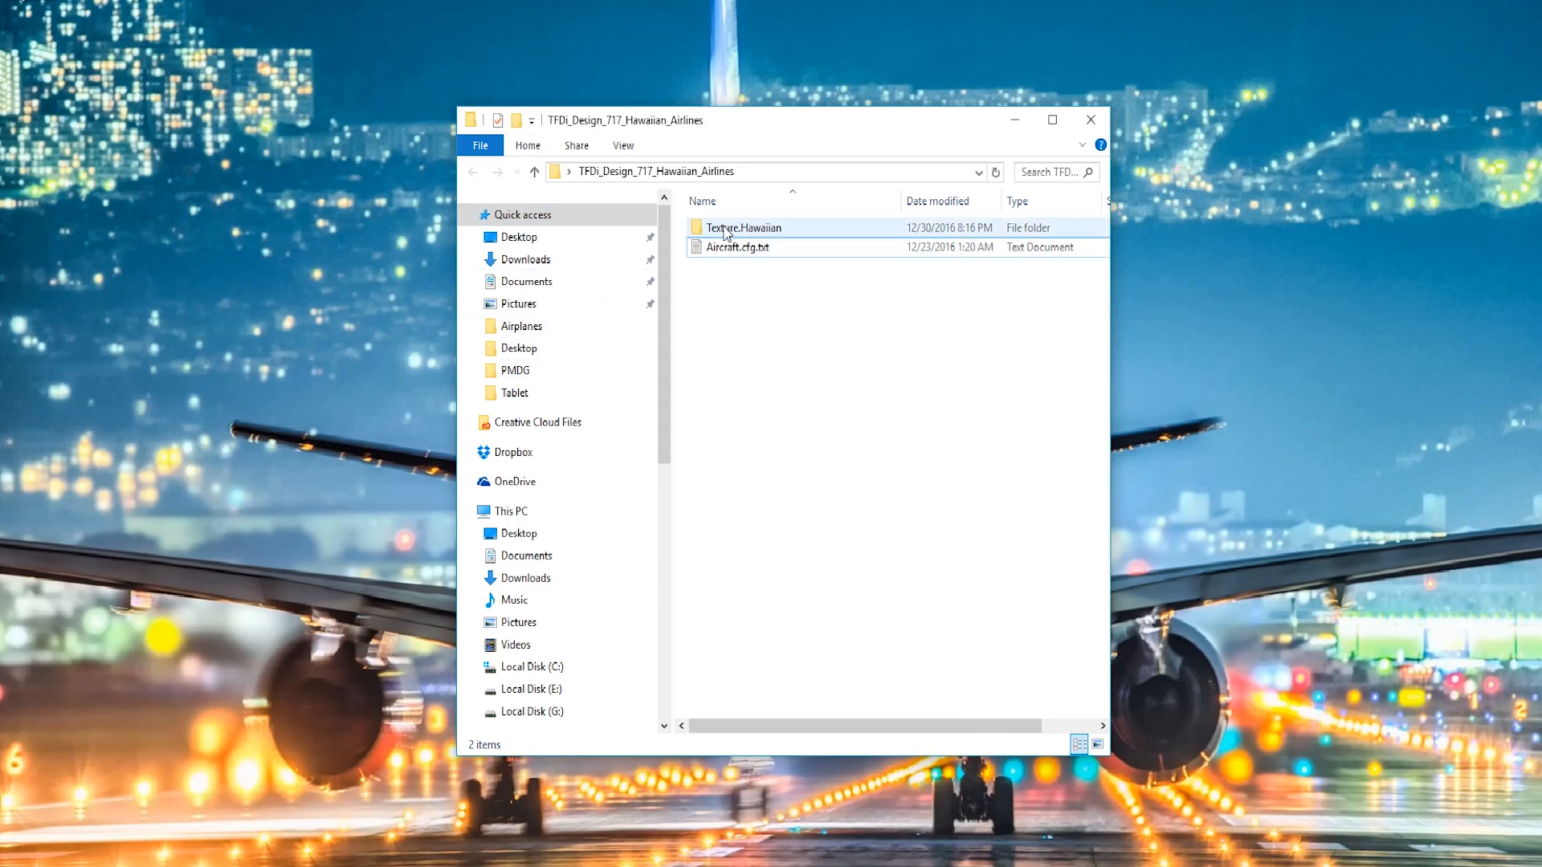
{"action": "left_click", "coordinate": [742, 227]}
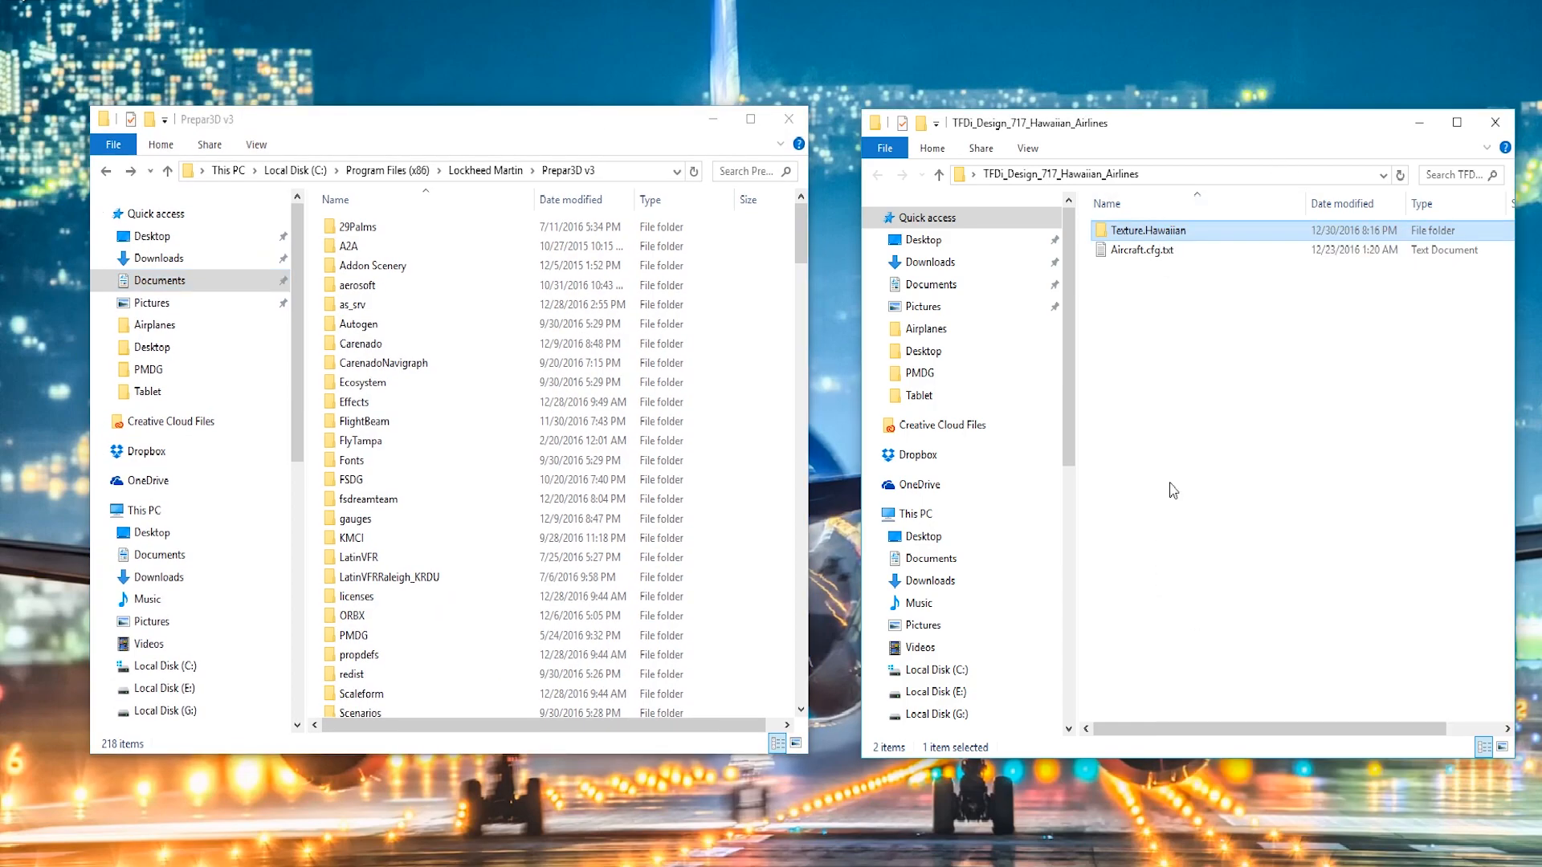
{"action": "mouse_move", "coordinate": [428, 190]}
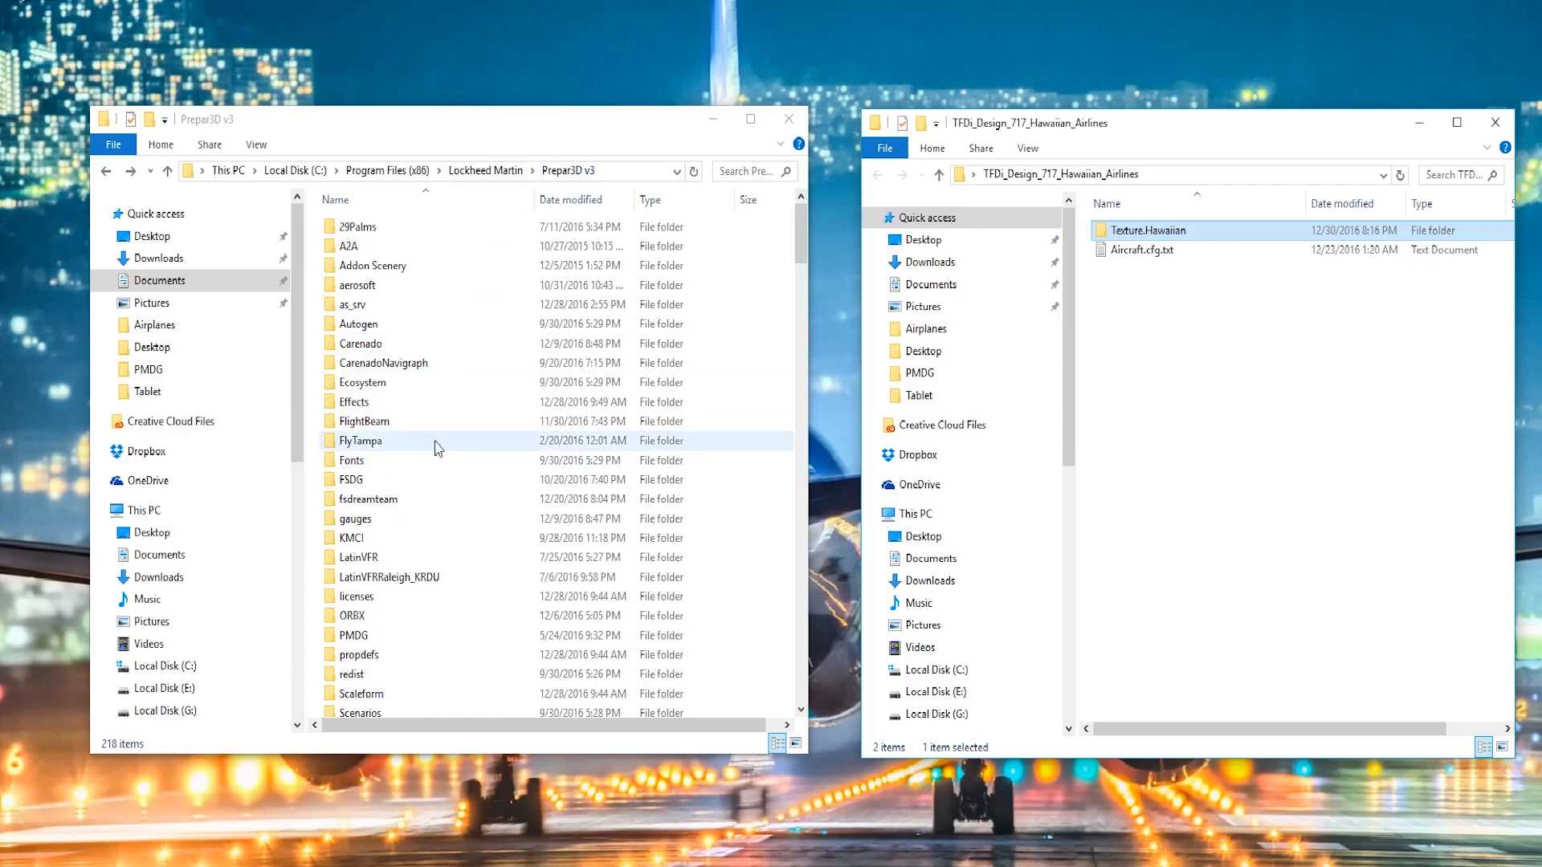
Browse Prepar3D v3 SimObjects > Airplanes into the TFDi_Design_717 aircraft folder.
{"action": "scroll", "scroll_direction": "down", "scroll_amount": 3}
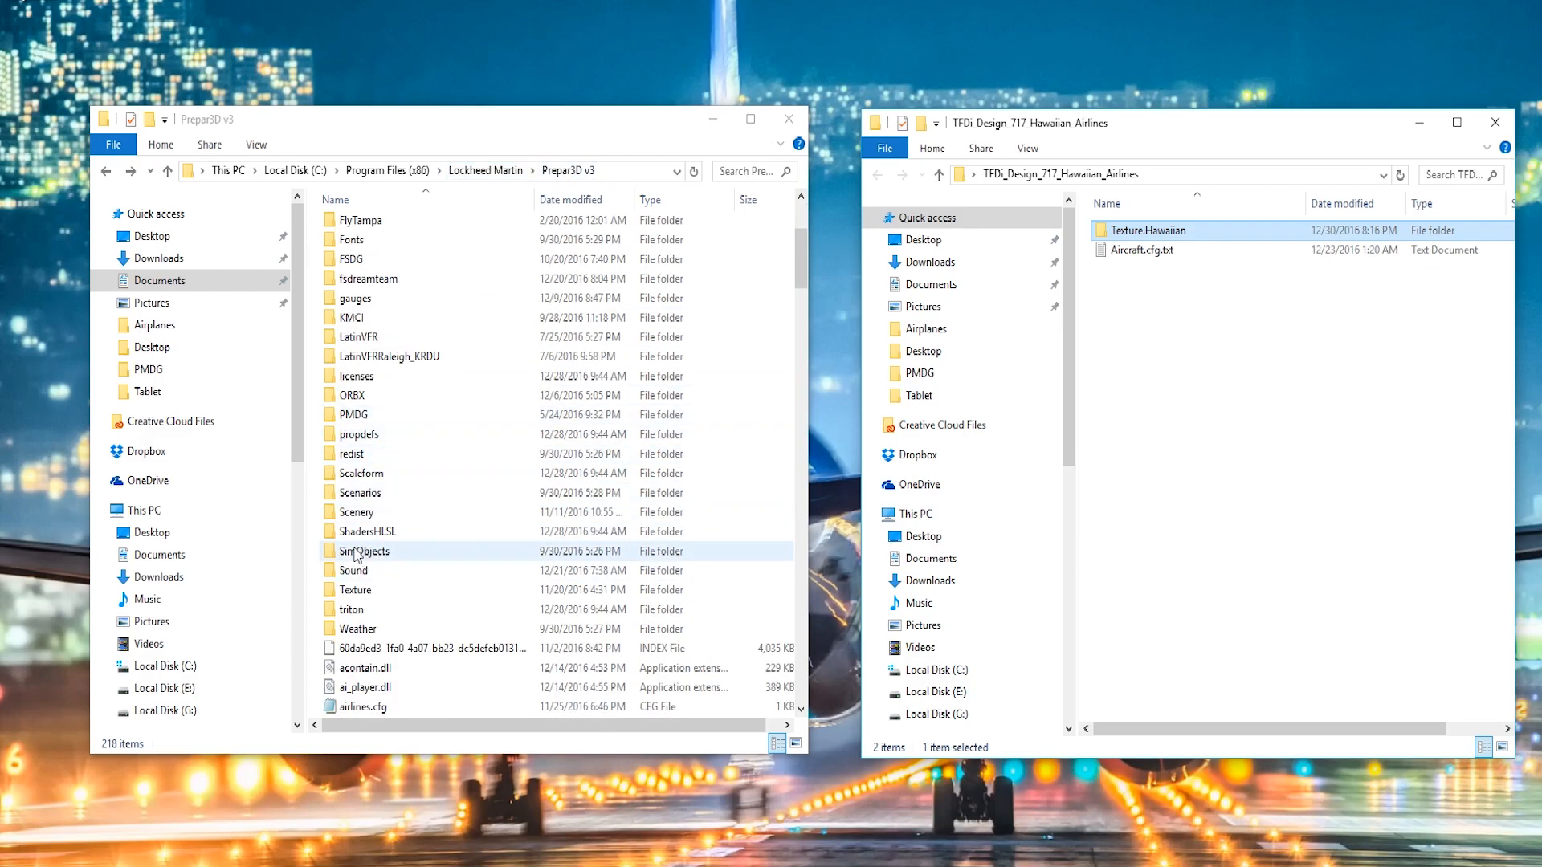
{"action": "double_click", "coordinate": [364, 551]}
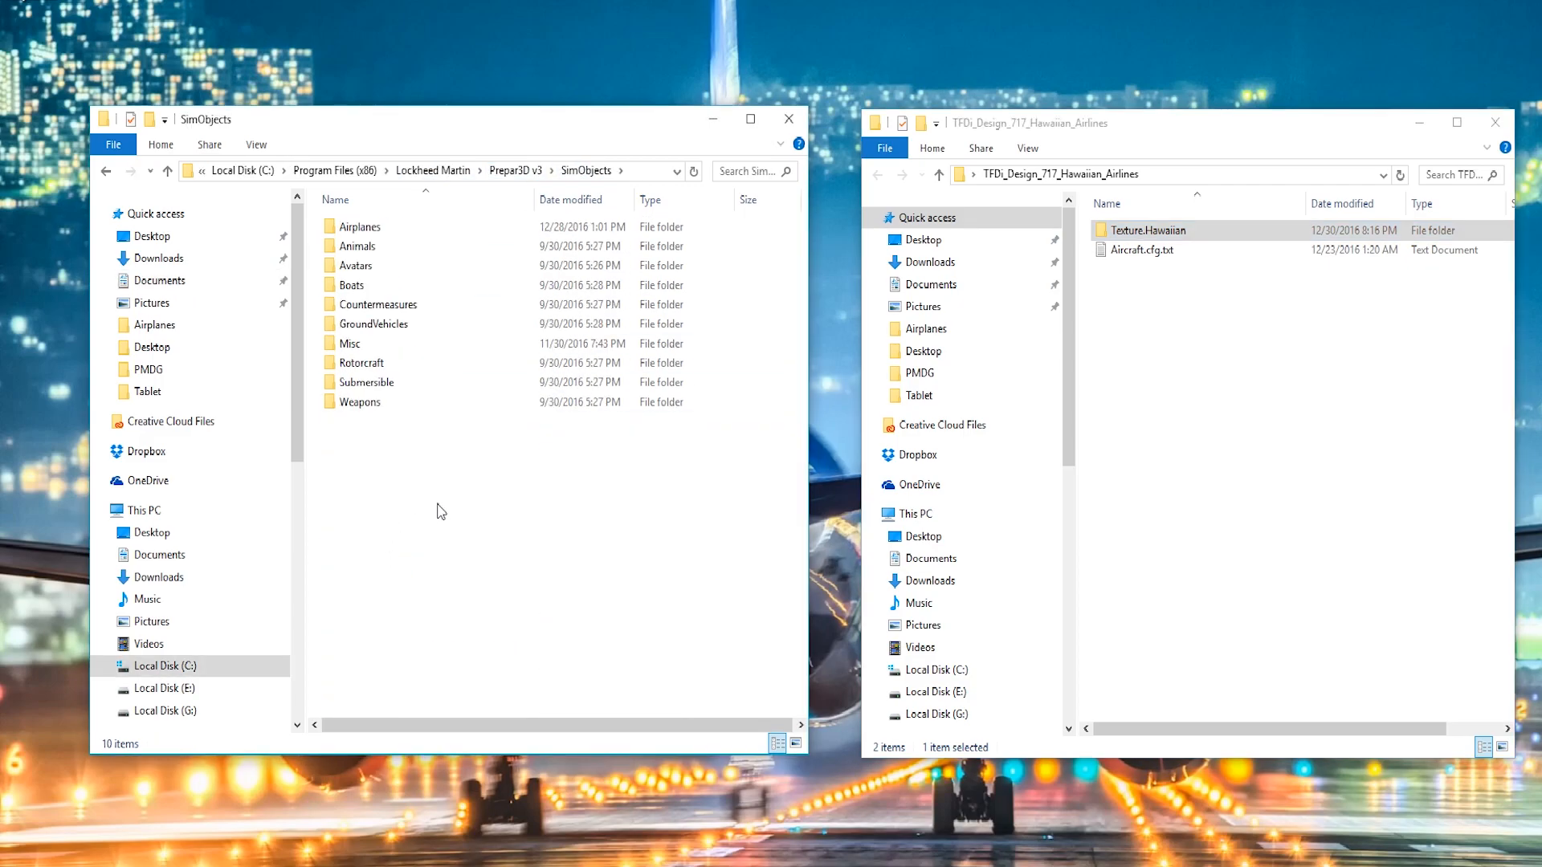
{"action": "double_click", "coordinate": [358, 227]}
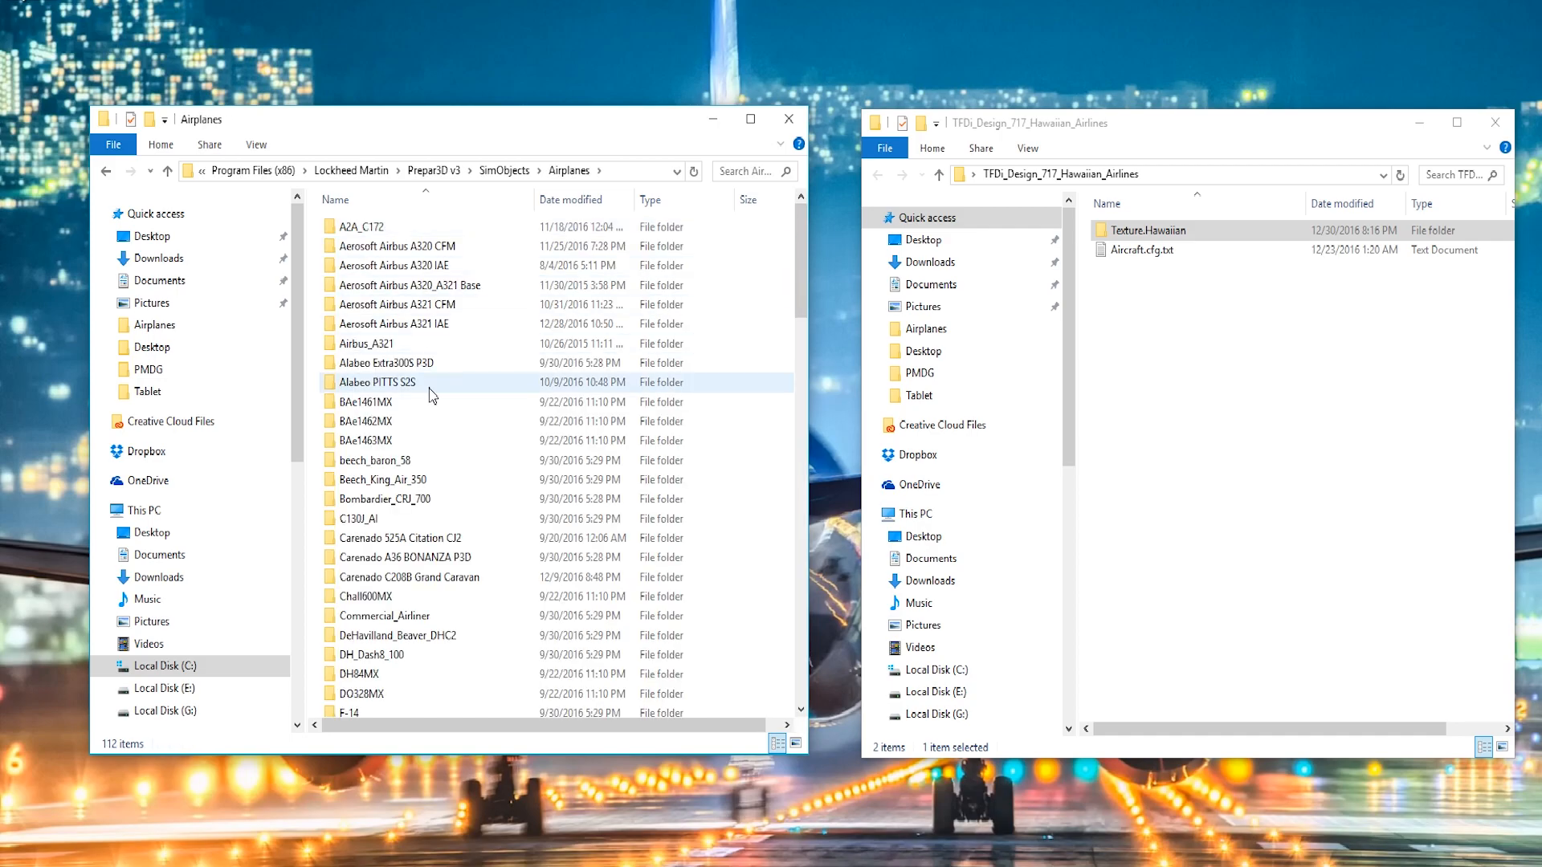
{"action": "scroll", "scroll_direction": "down", "scroll_amount": 3}
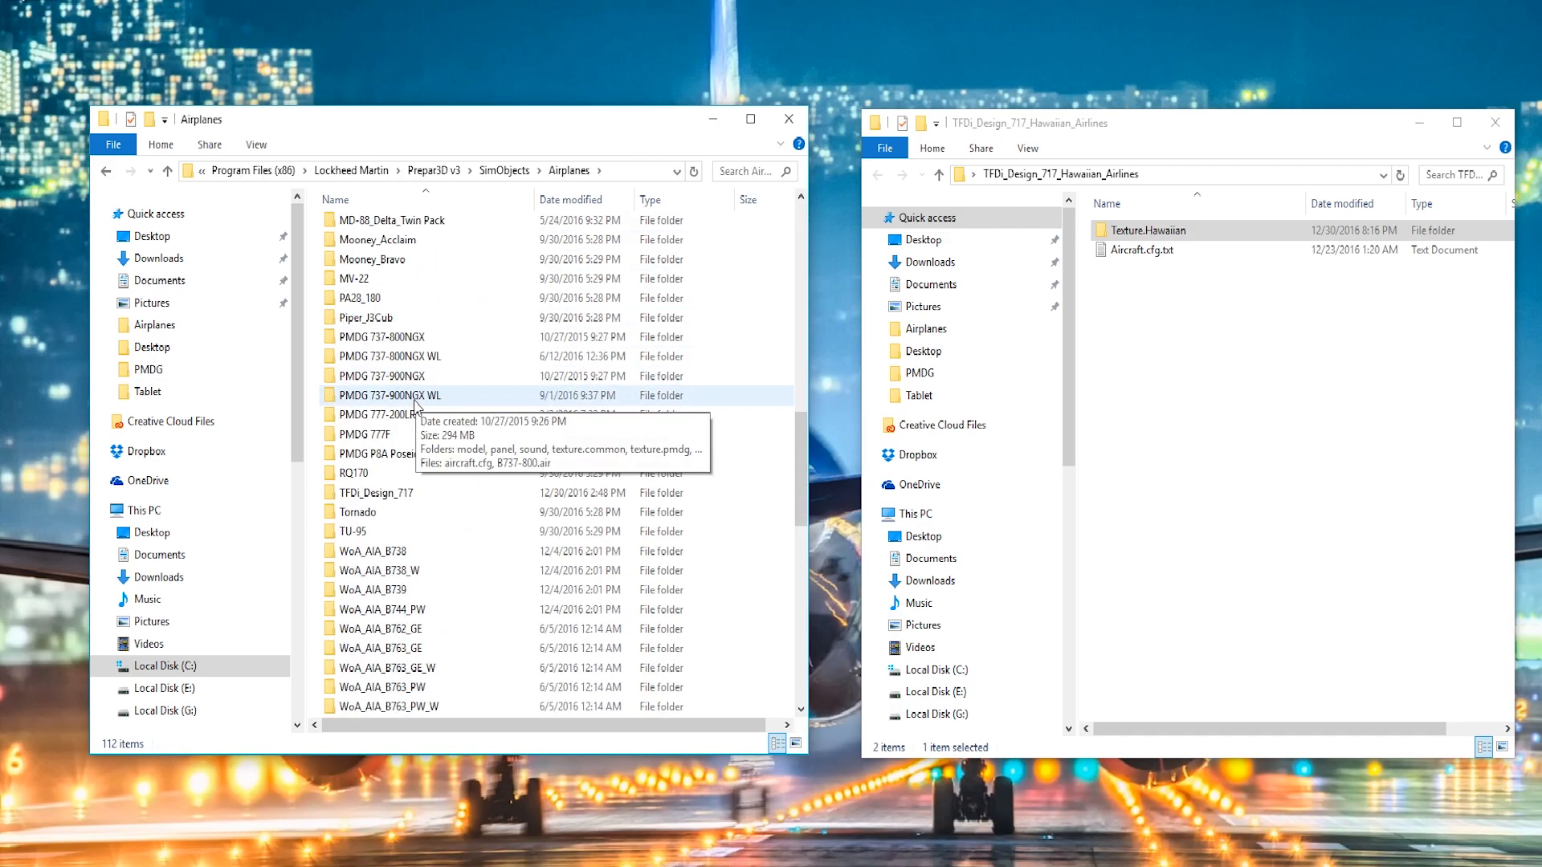
{"action": "mouse_move", "coordinate": [378, 493]}
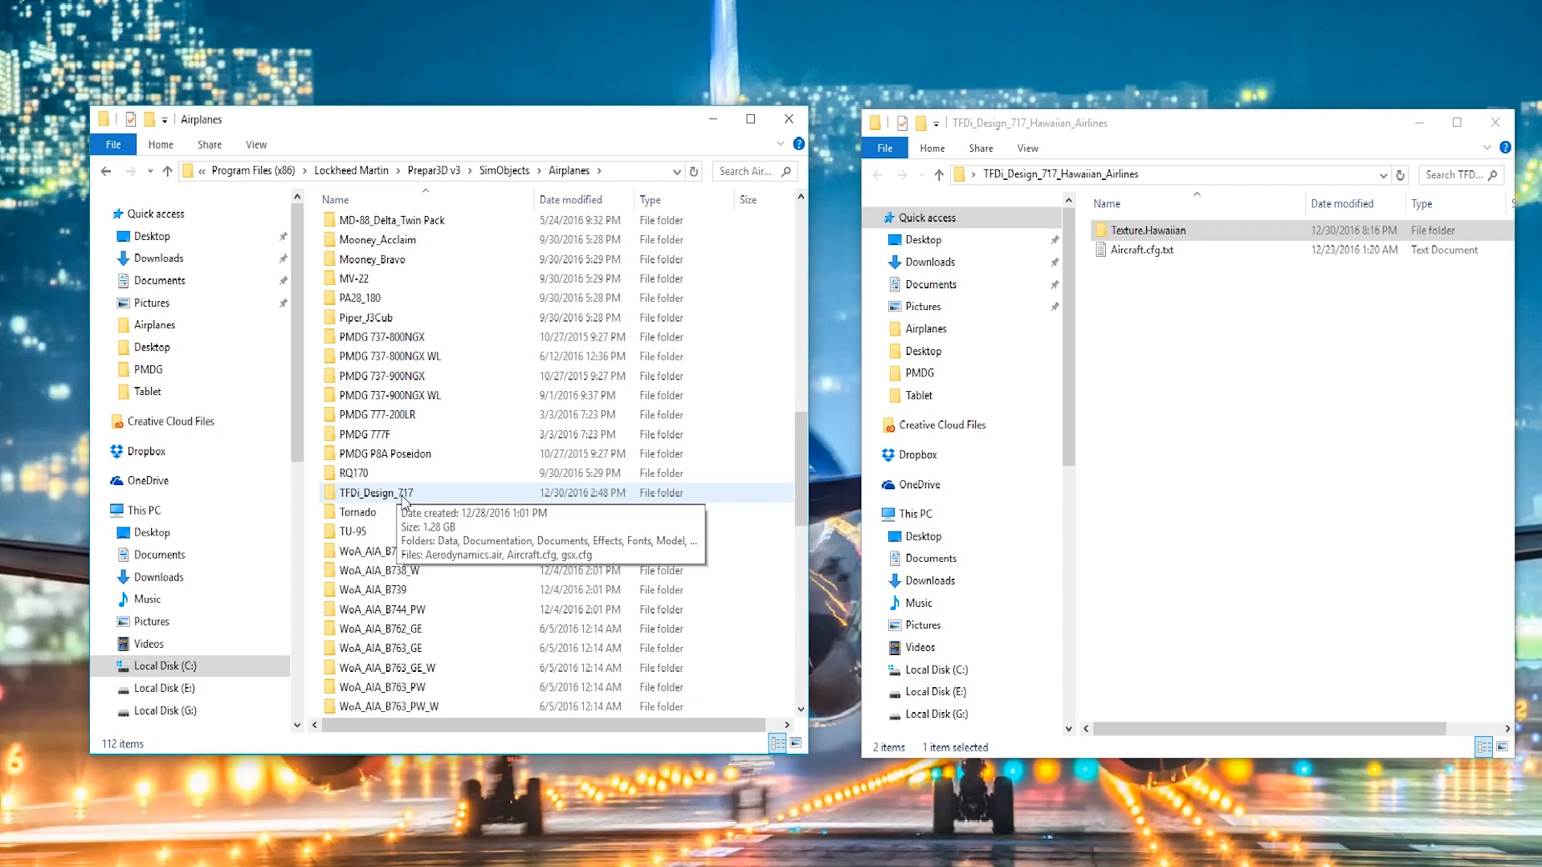
{"action": "double_click", "coordinate": [377, 492]}
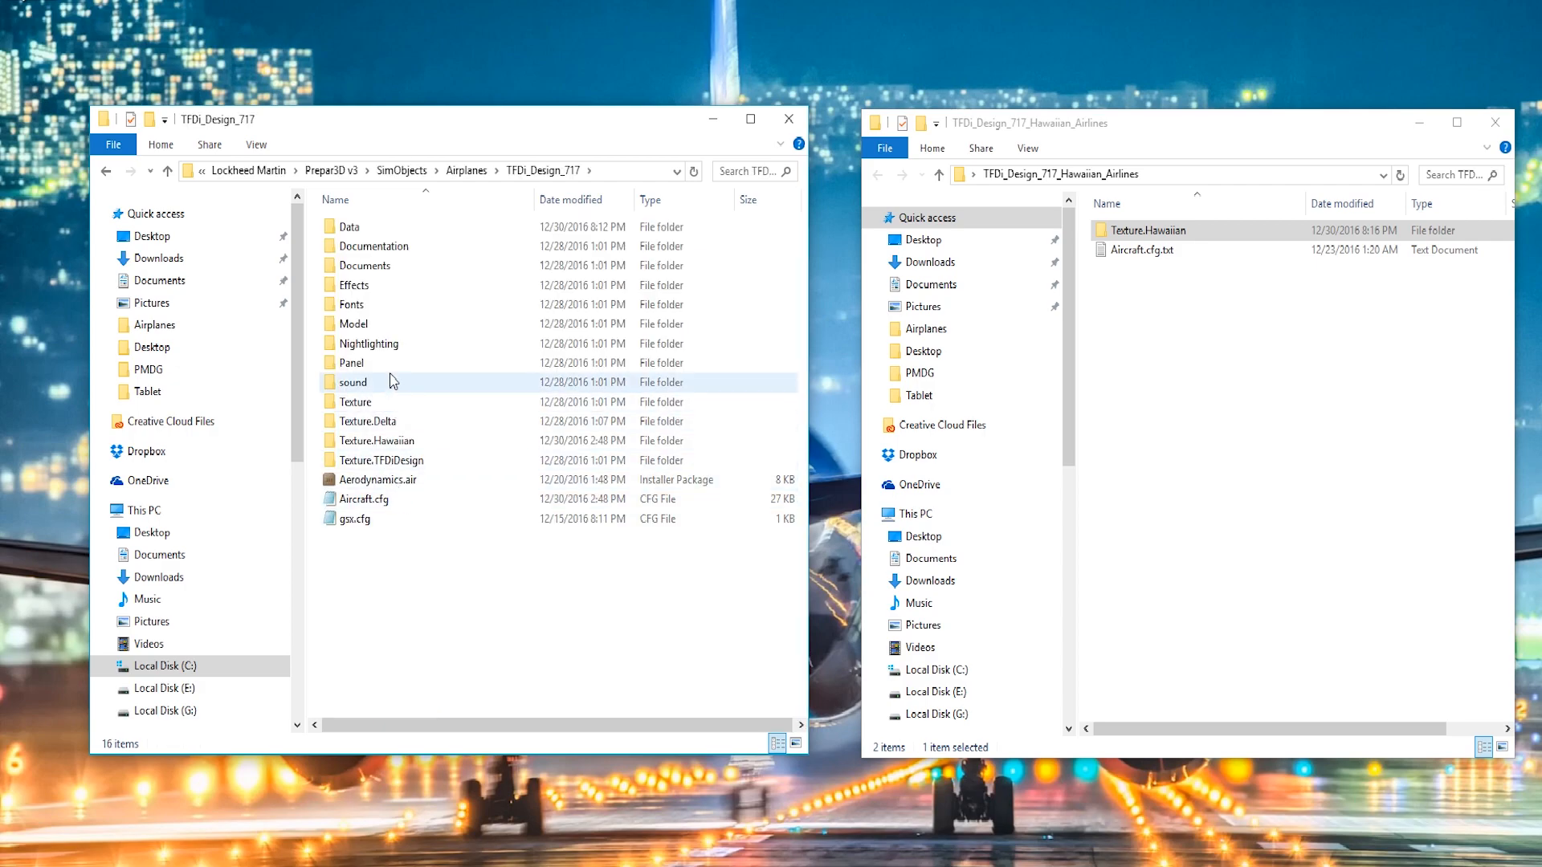
Note the existing Texture.Delta folder and open the 717's Aircraft.cfg in Notepad.
{"action": "right_click", "coordinate": [443, 609]}
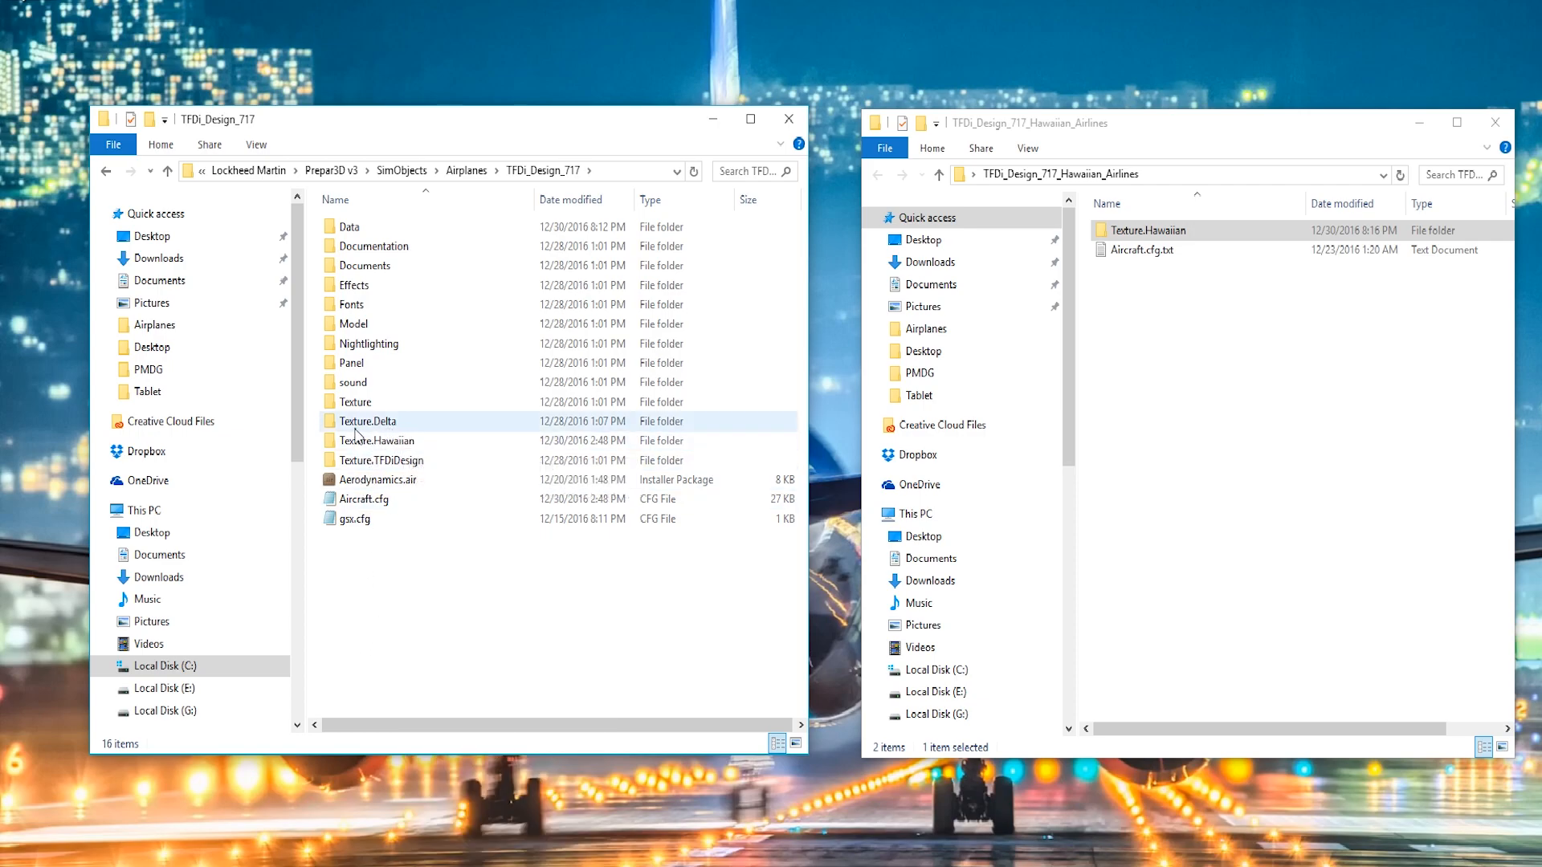
{"action": "left_click", "coordinate": [361, 498]}
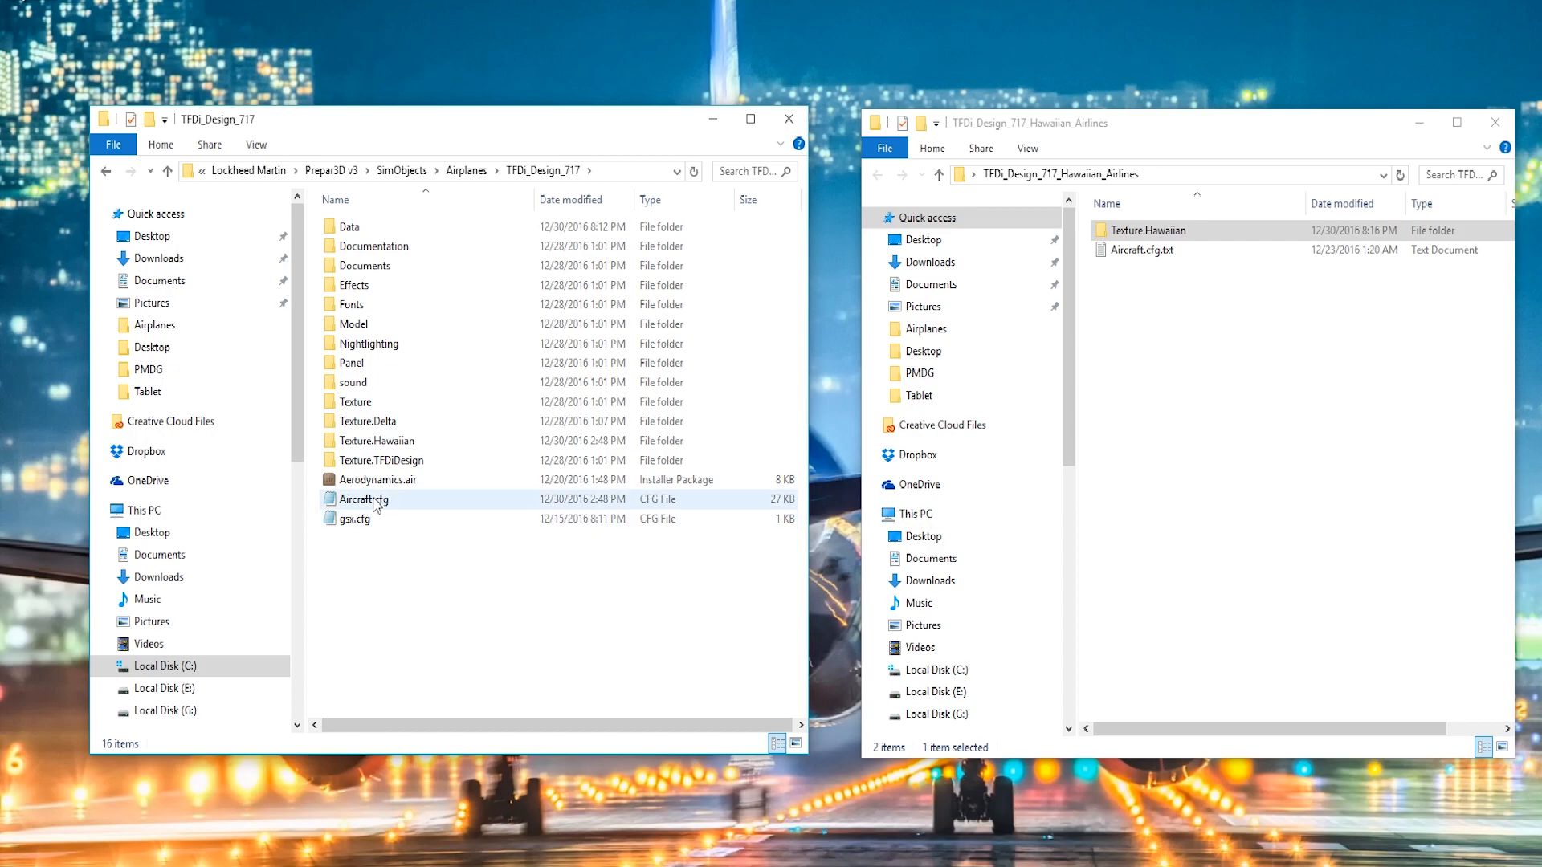
{"action": "double_click", "coordinate": [360, 500]}
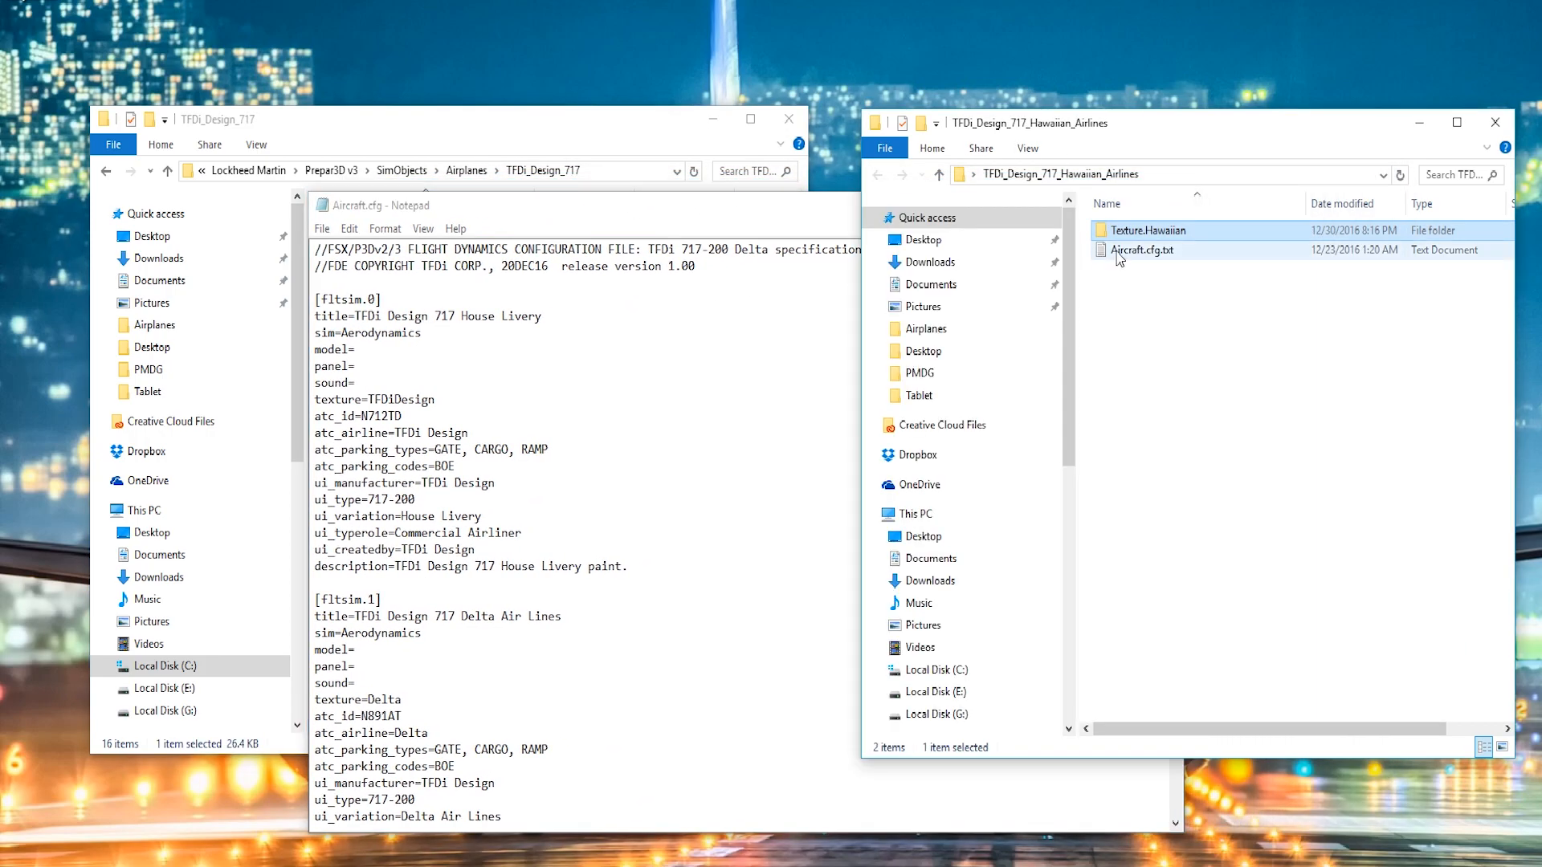
Add the downloaded Hawaiian fltsim block after [fltsim.2] and number it fltsim.3.
{"action": "double_click", "coordinate": [1142, 249]}
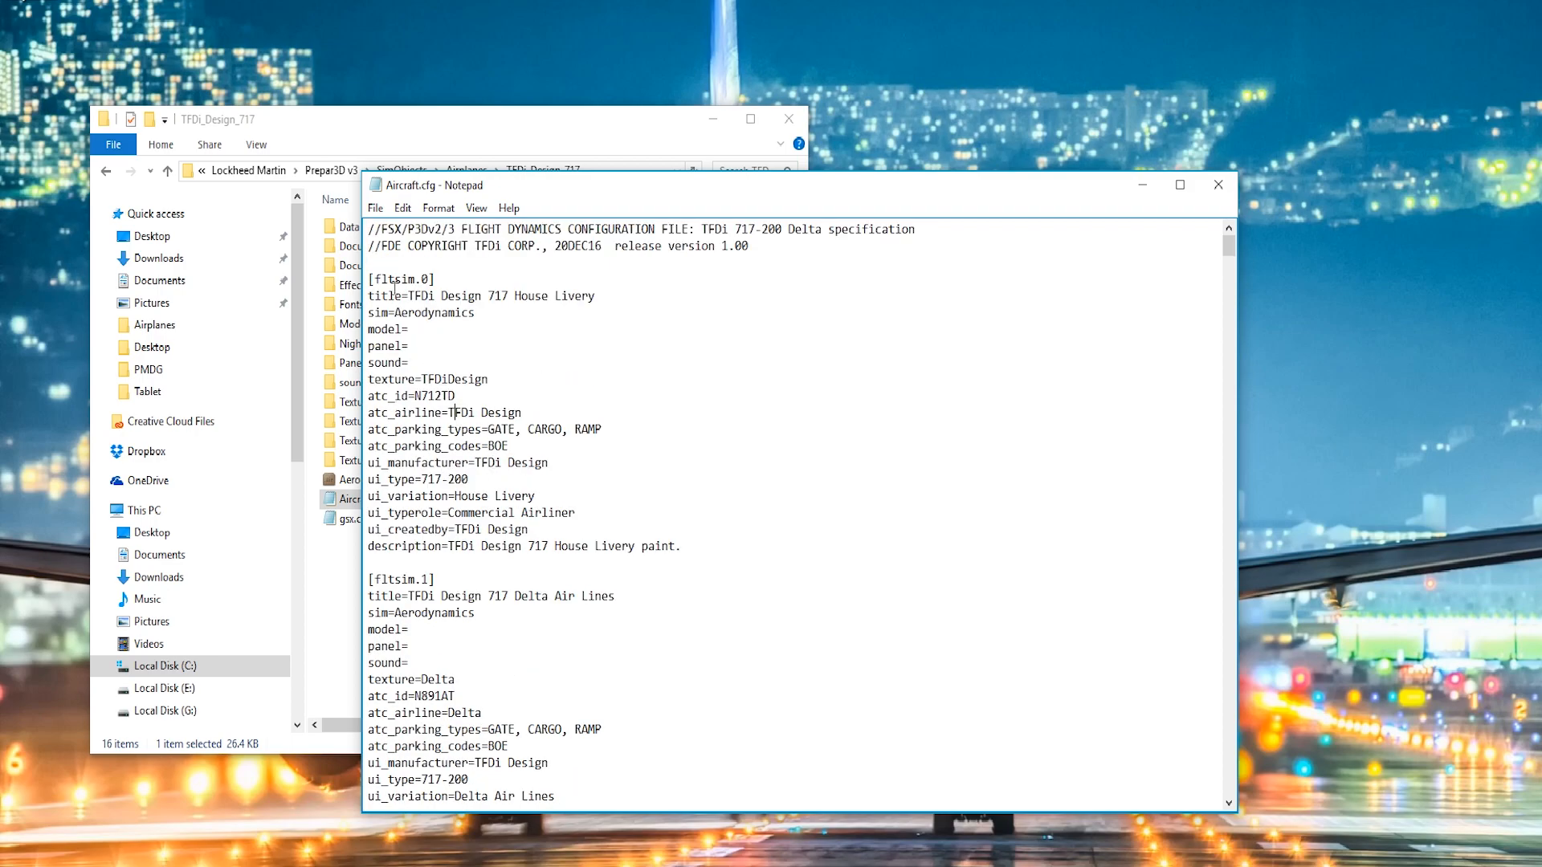
{"action": "scroll", "scroll_direction": "down", "scroll_amount": 3}
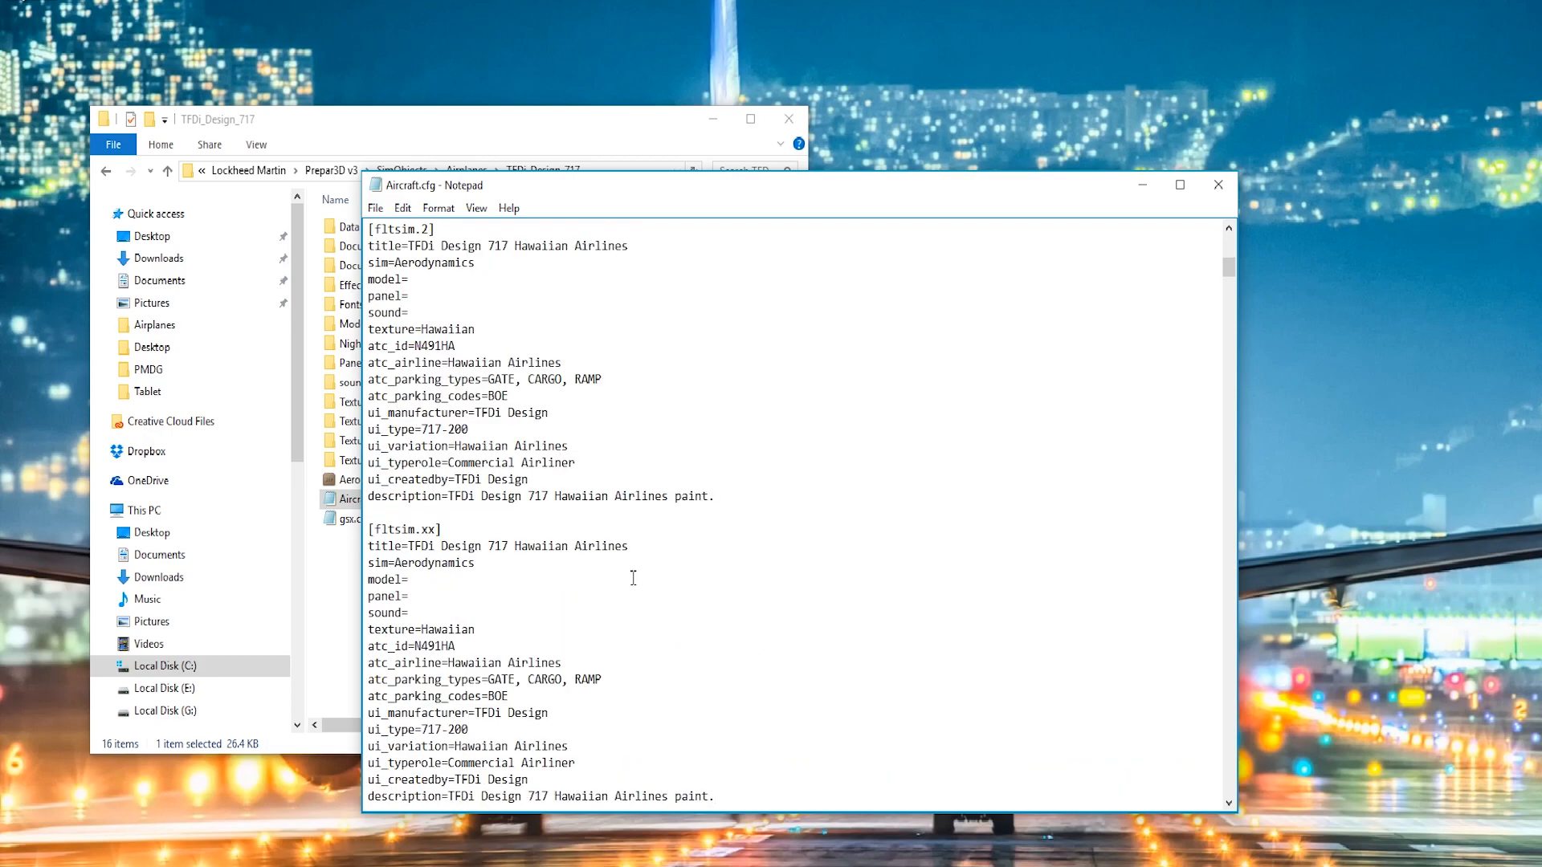
{"action": "scroll", "scroll_direction": "up", "scroll_amount": 3}
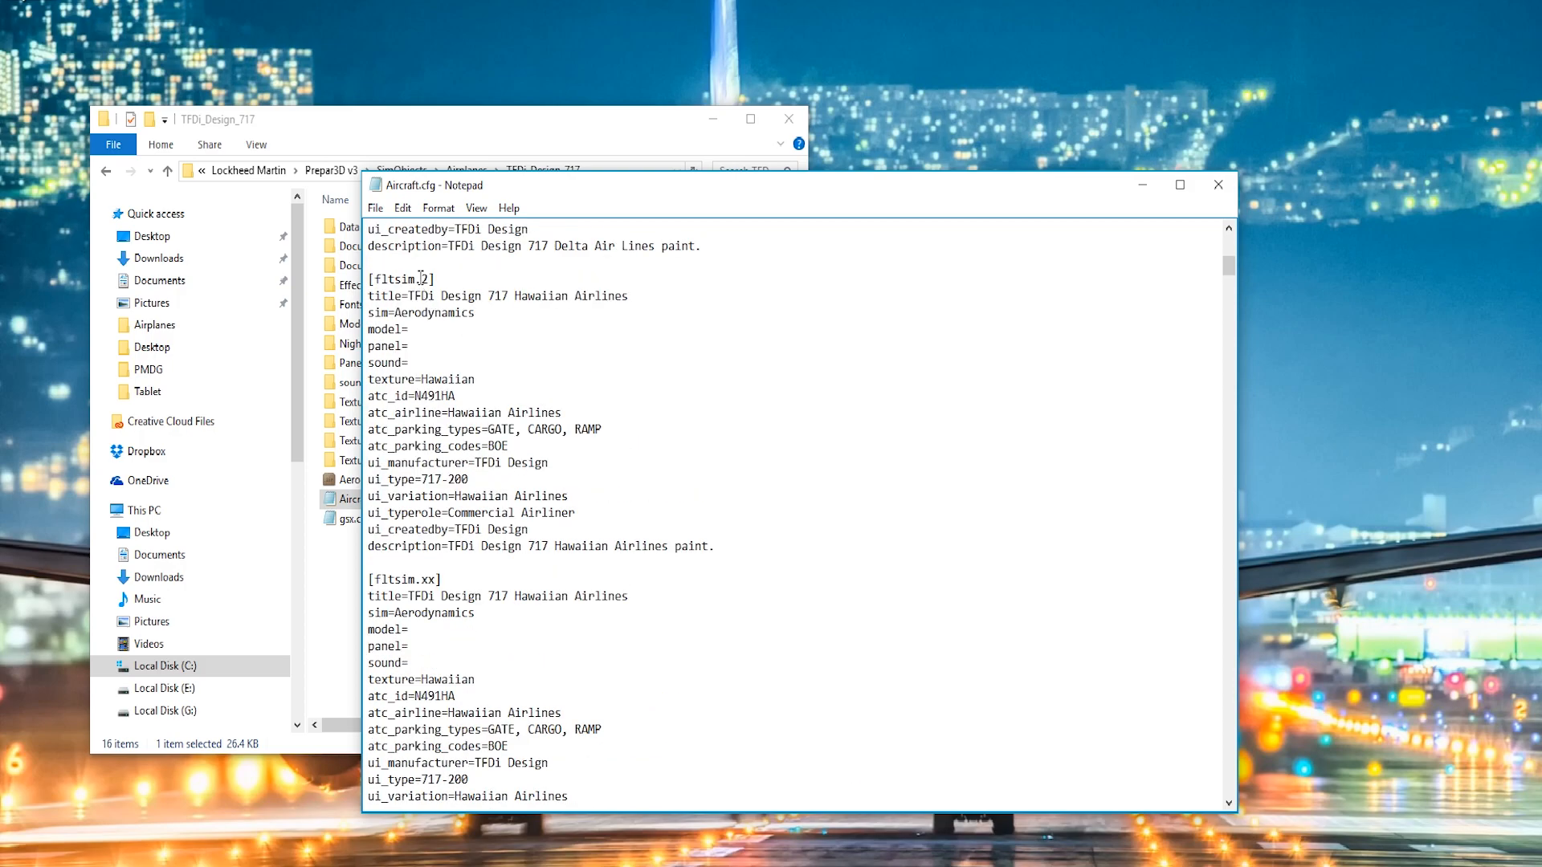
{"action": "scroll", "scroll_direction": "up", "scroll_amount": 3}
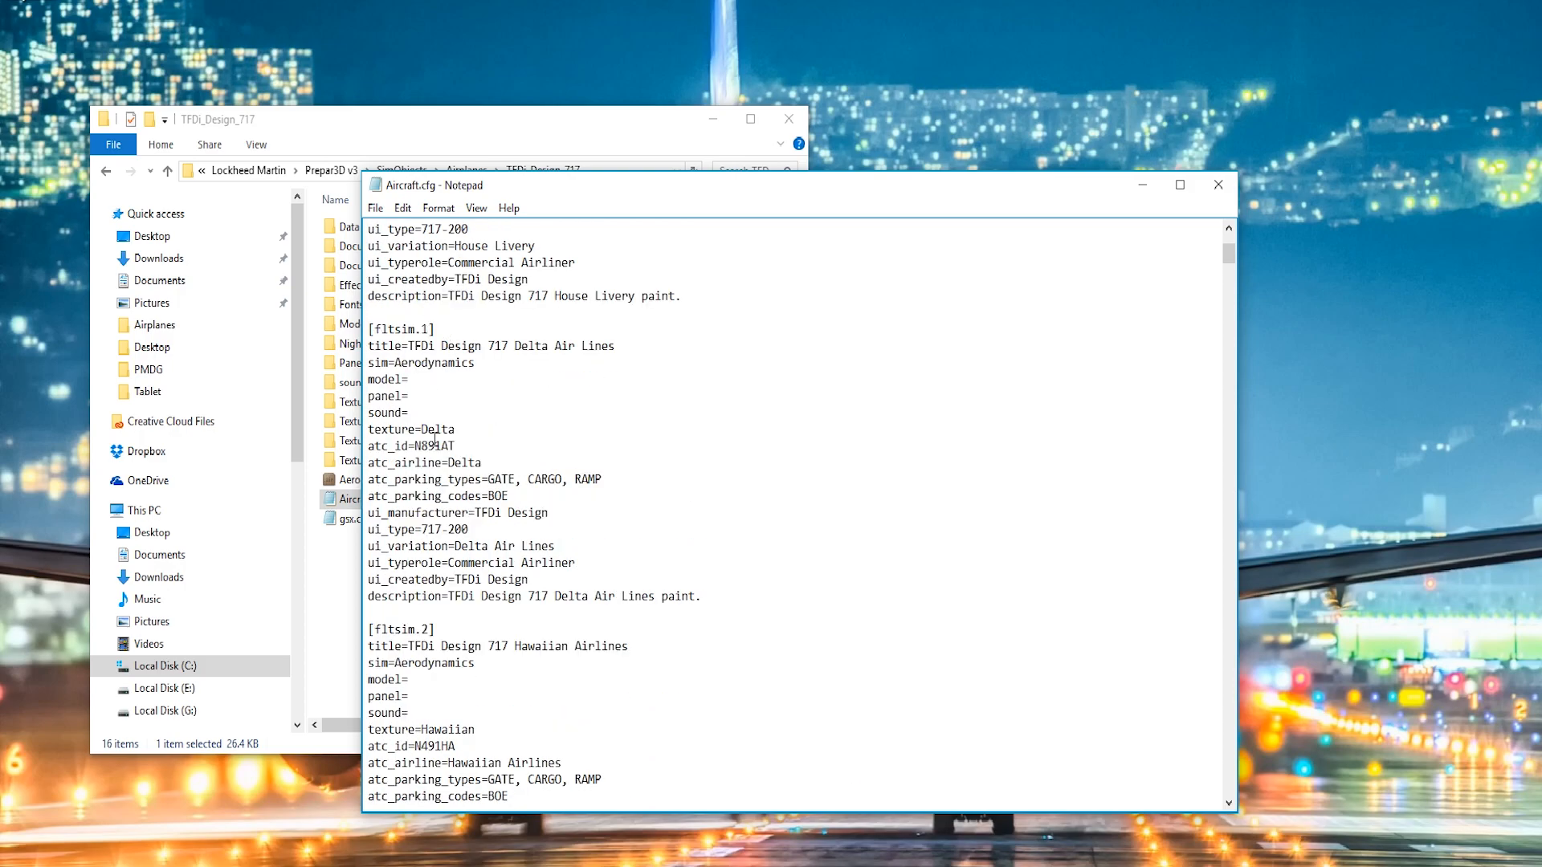
{"action": "scroll", "scroll_direction": "down", "scroll_amount": 3}
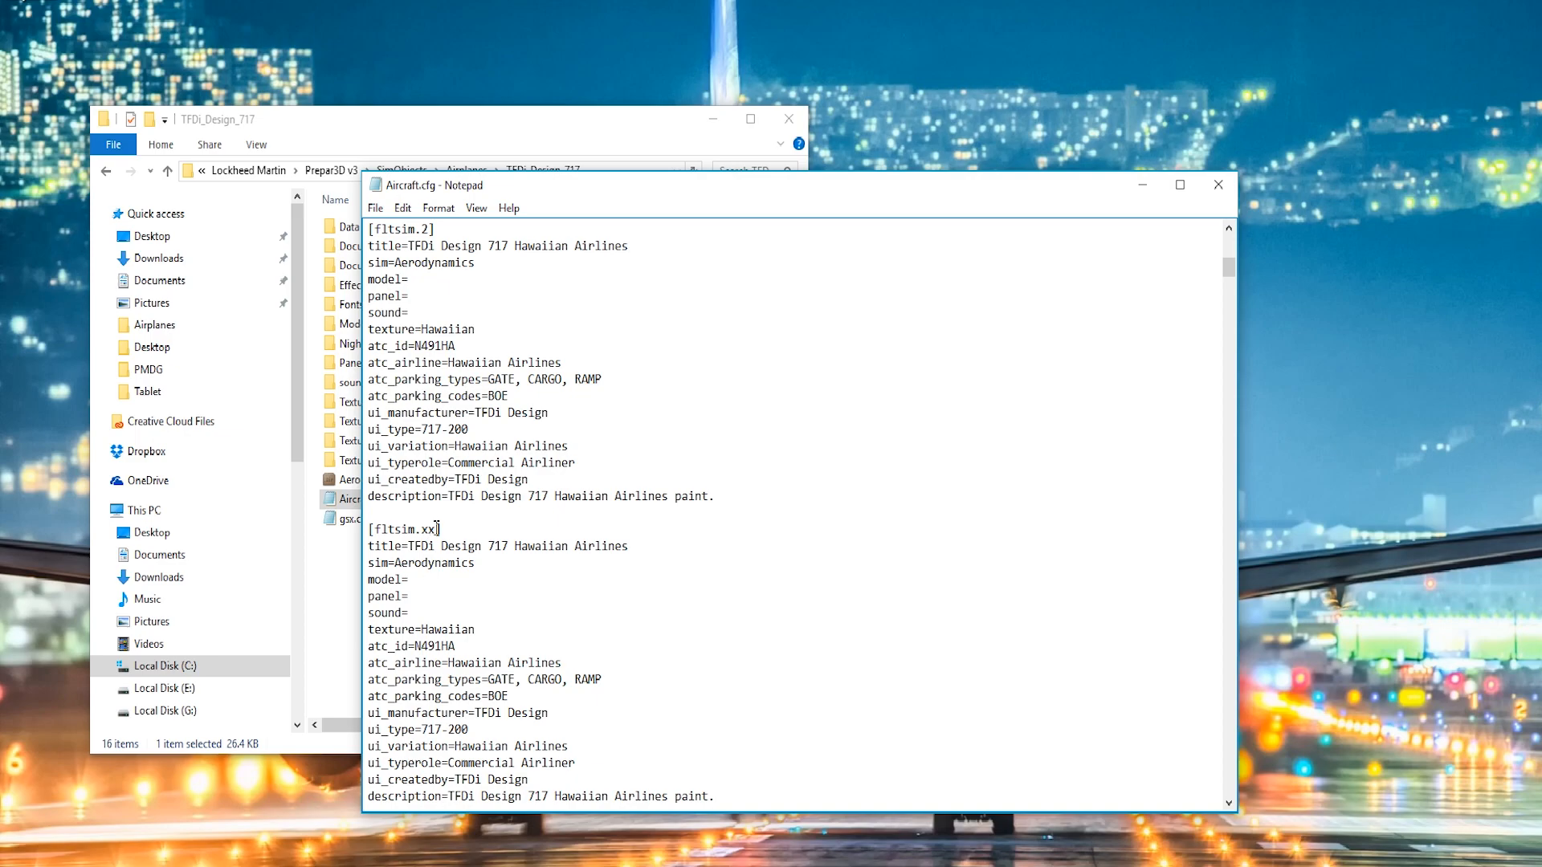
{"action": "type", "text": "3"}
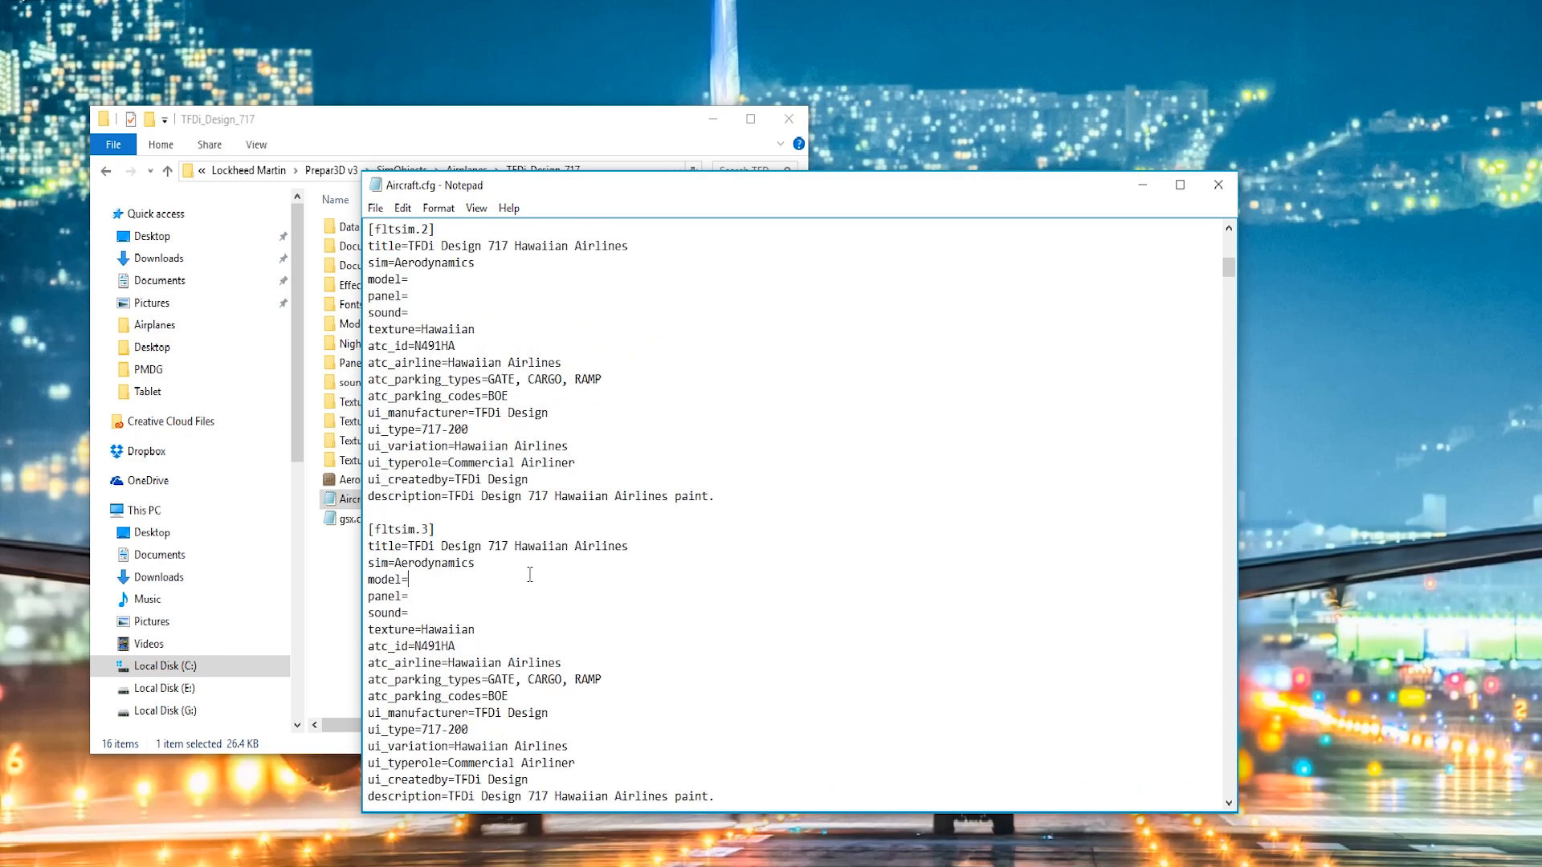
{"action": "left_click", "coordinate": [375, 207]}
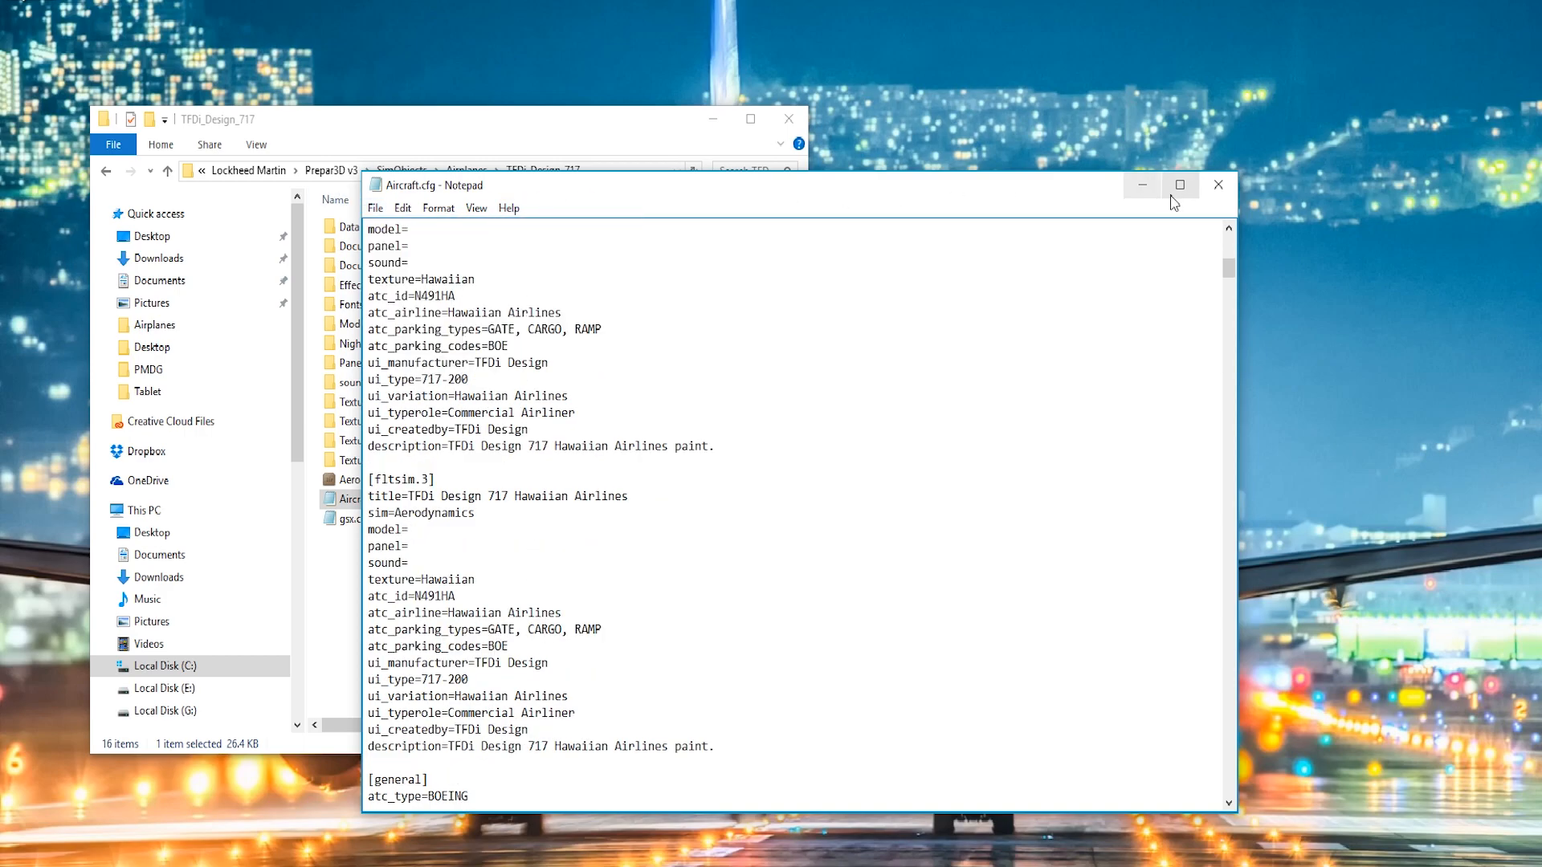
Close Aircraft.cfg, review the chart PNGs in Documents\Tablet, and close the folder window.
{"action": "left_click", "coordinate": [1217, 184]}
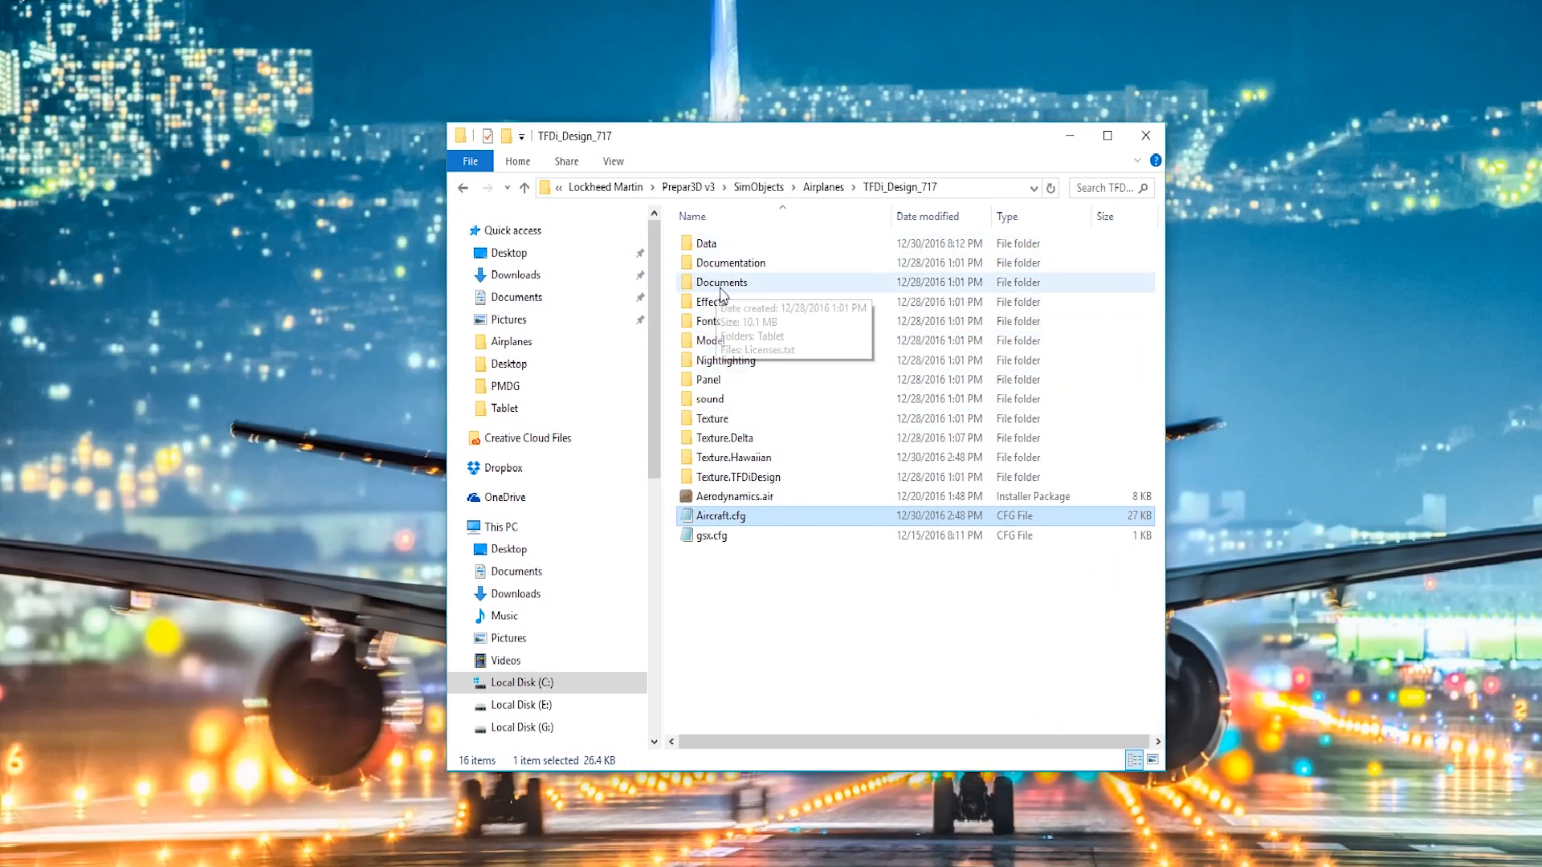
{"action": "double_click", "coordinate": [721, 281]}
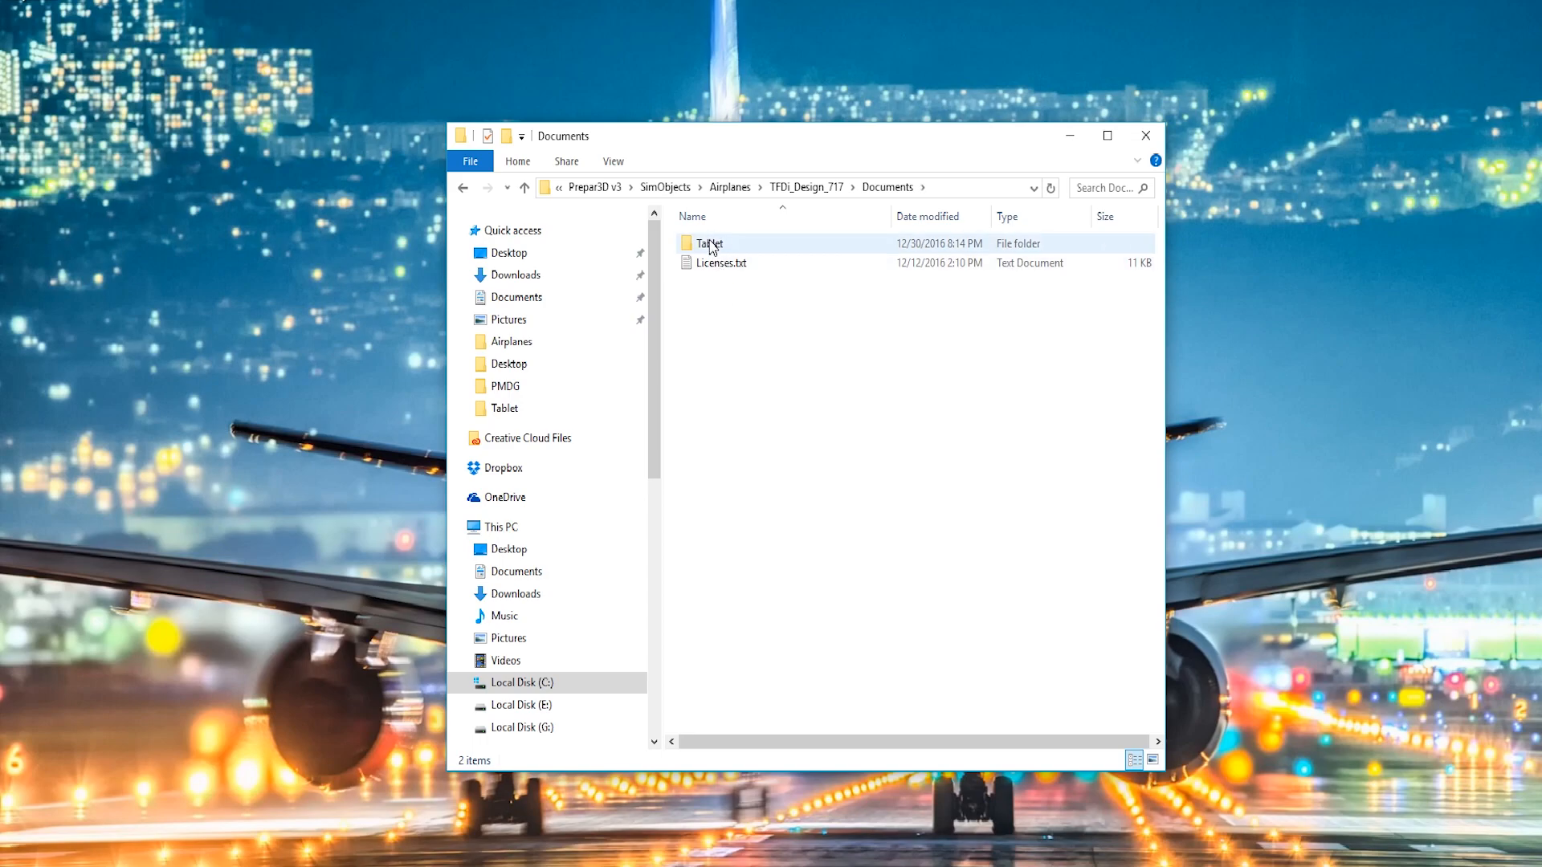
{"action": "double_click", "coordinate": [708, 242]}
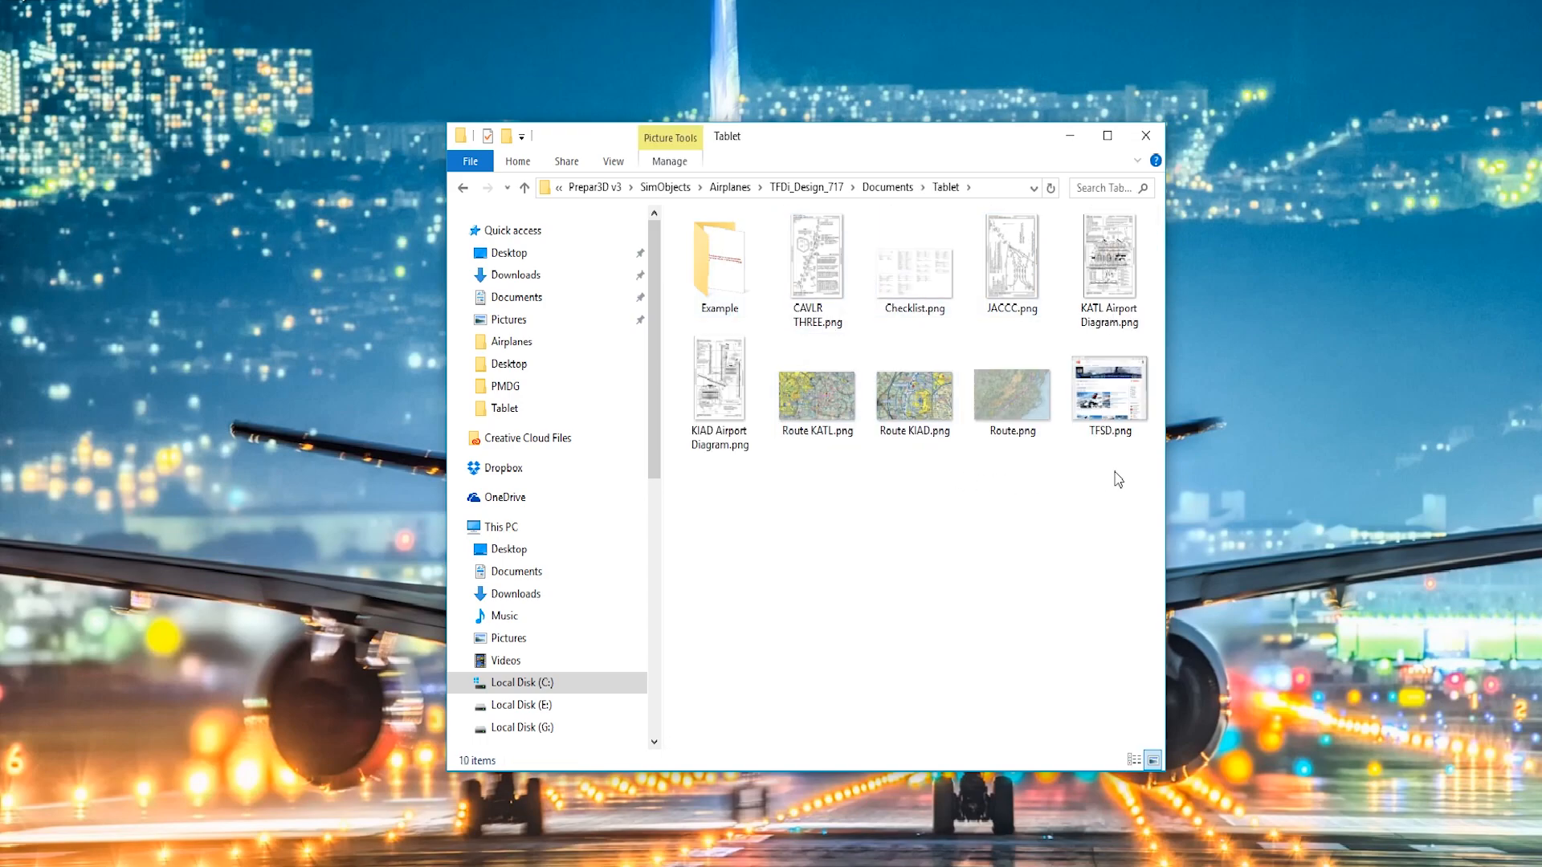
{"action": "mouse_move", "coordinate": [993, 522]}
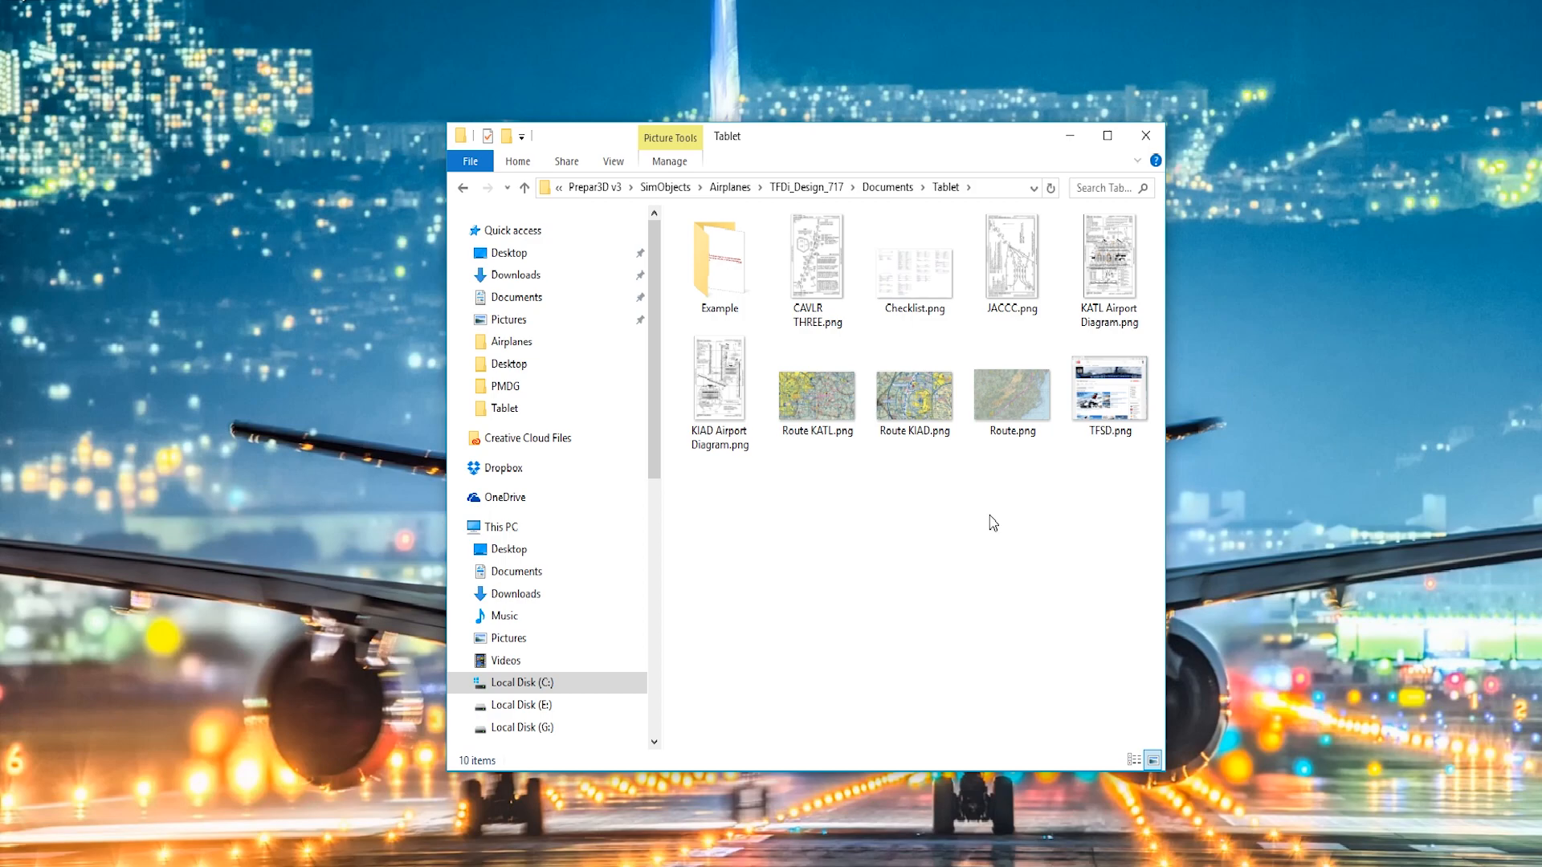
{"action": "mouse_move", "coordinate": [1046, 519]}
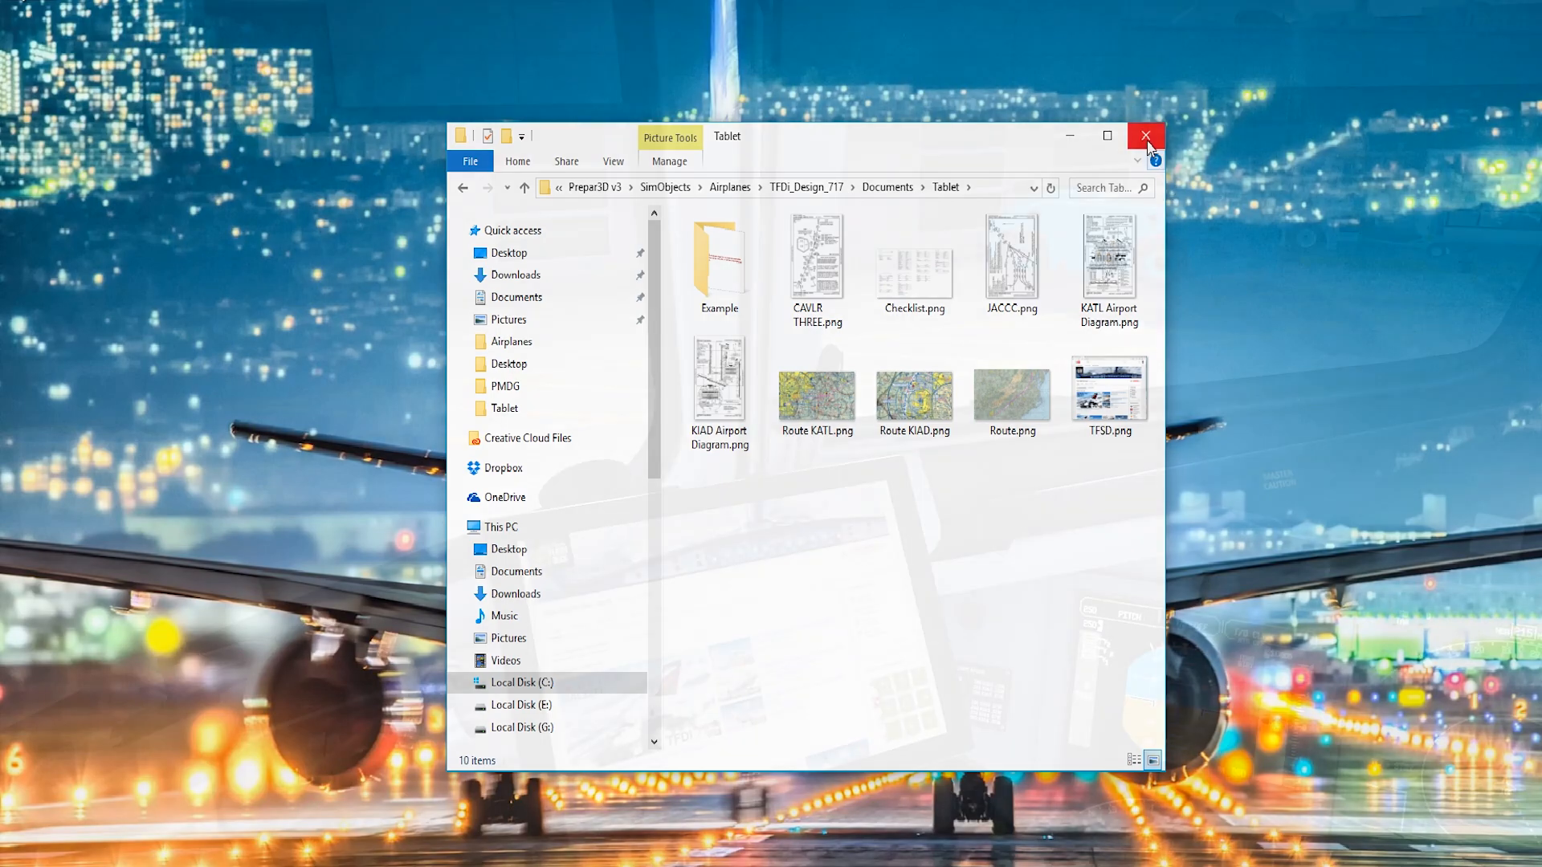
{"action": "left_click", "coordinate": [1143, 135]}
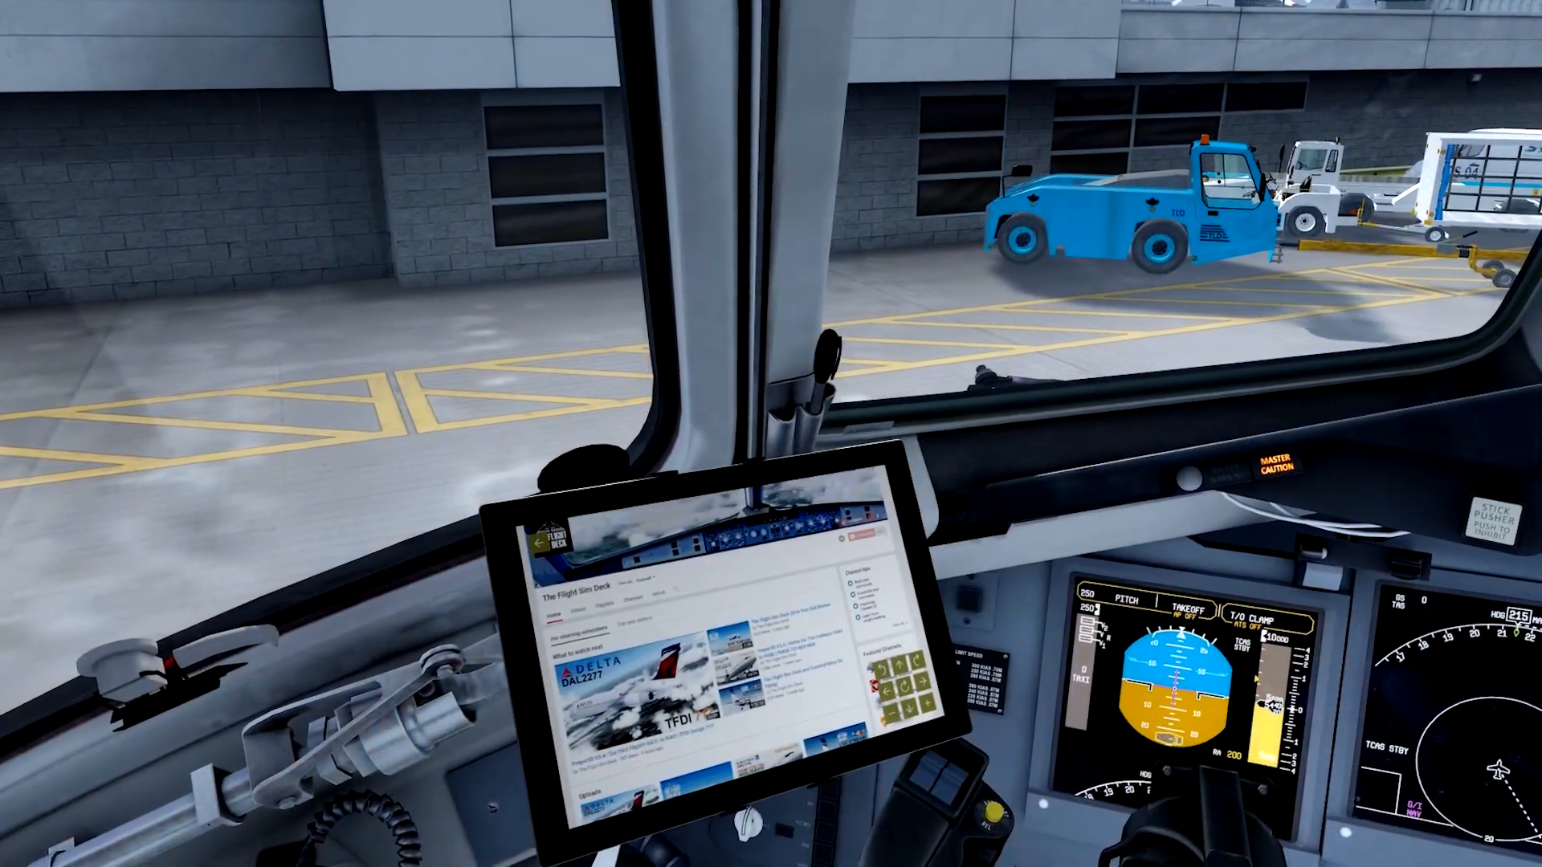